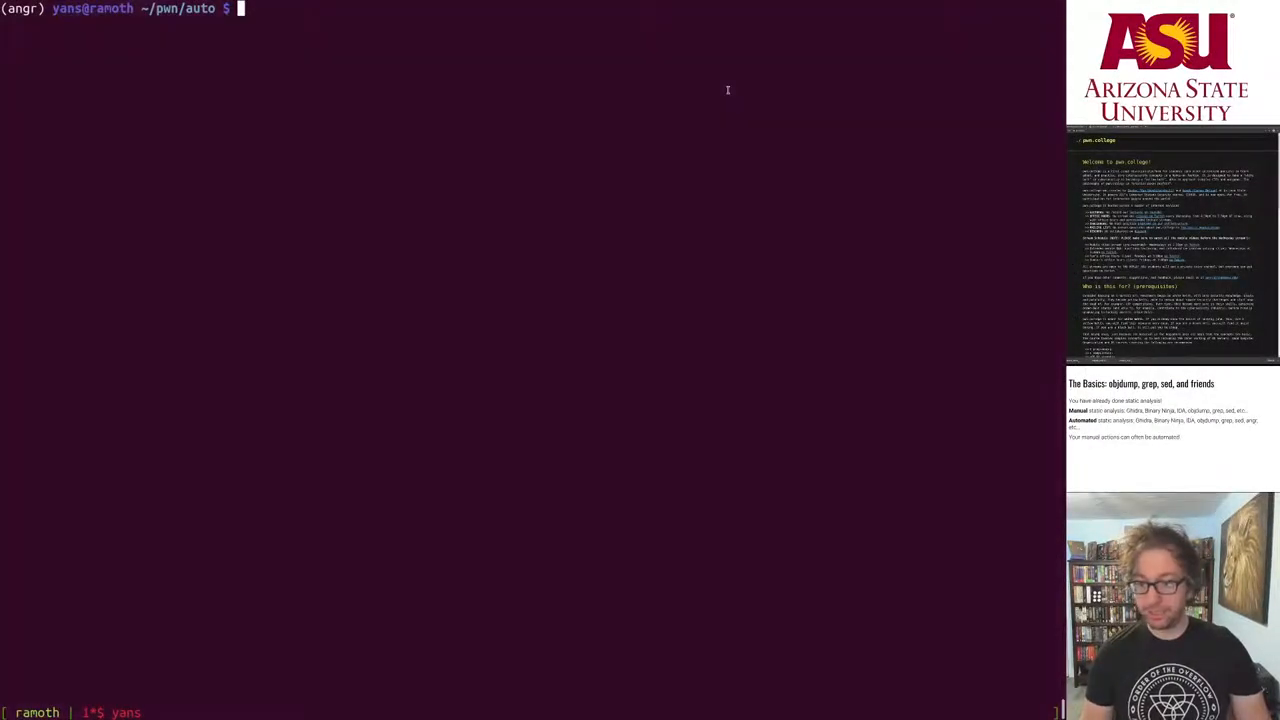
Display compare.c with cat, which prints Success only when the input byte is 42
text(cat compare.c)
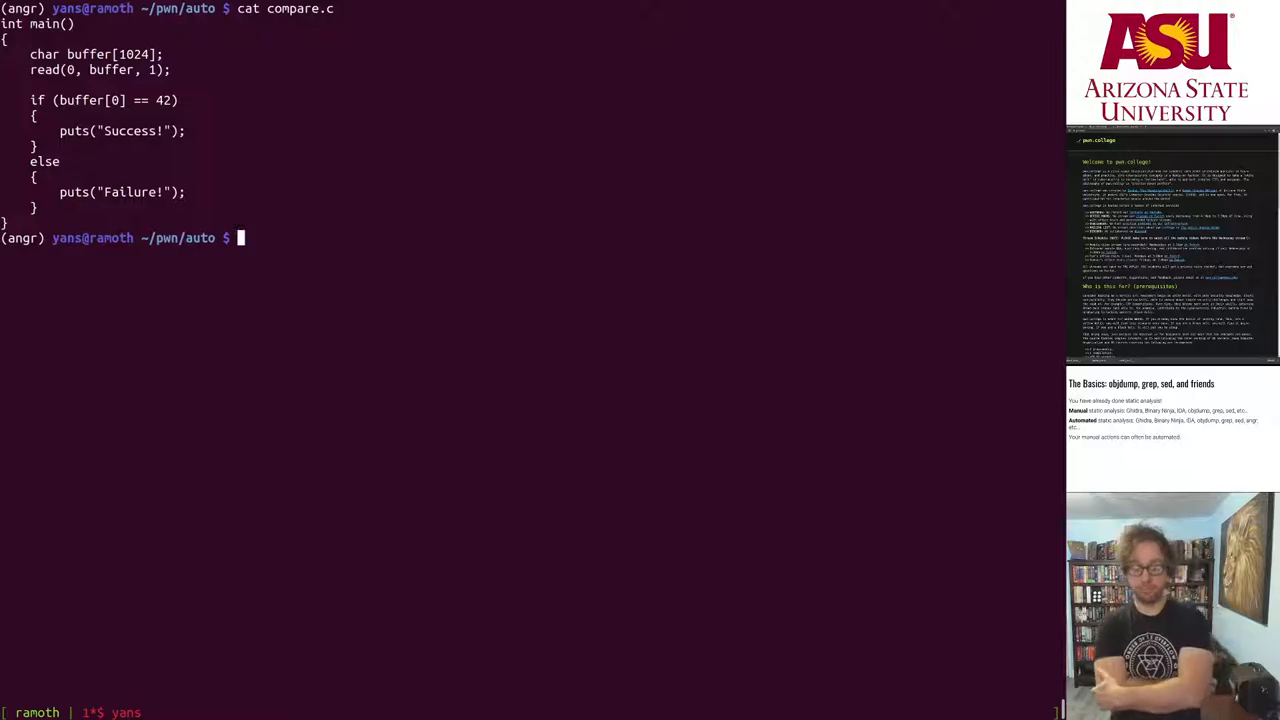
text(;)
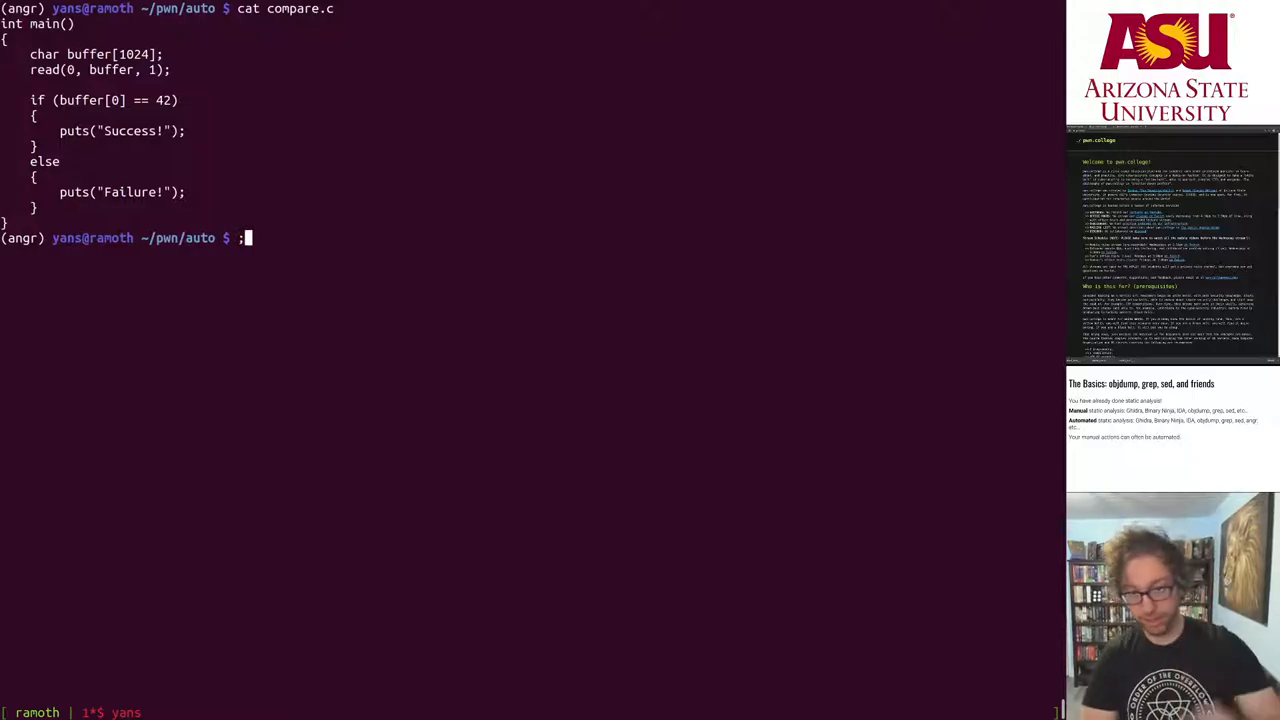
key(BackSpace)
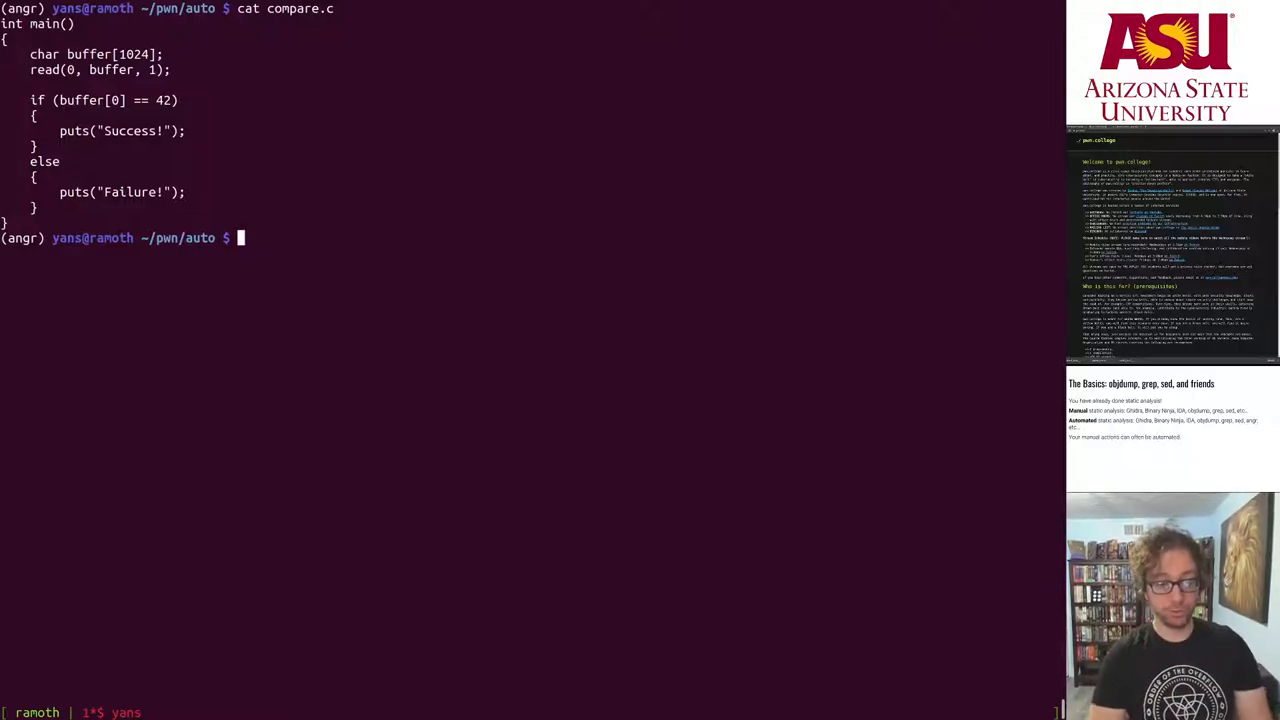
text(o)
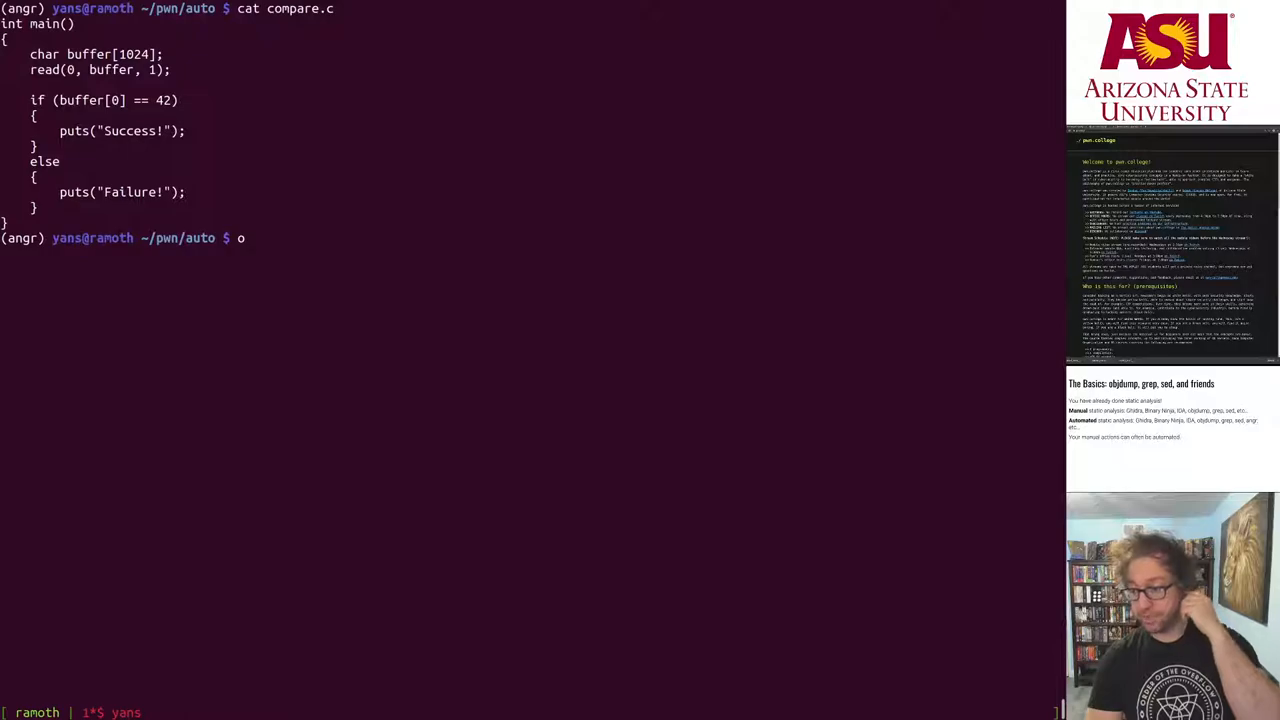
mouse_move(588, 52)
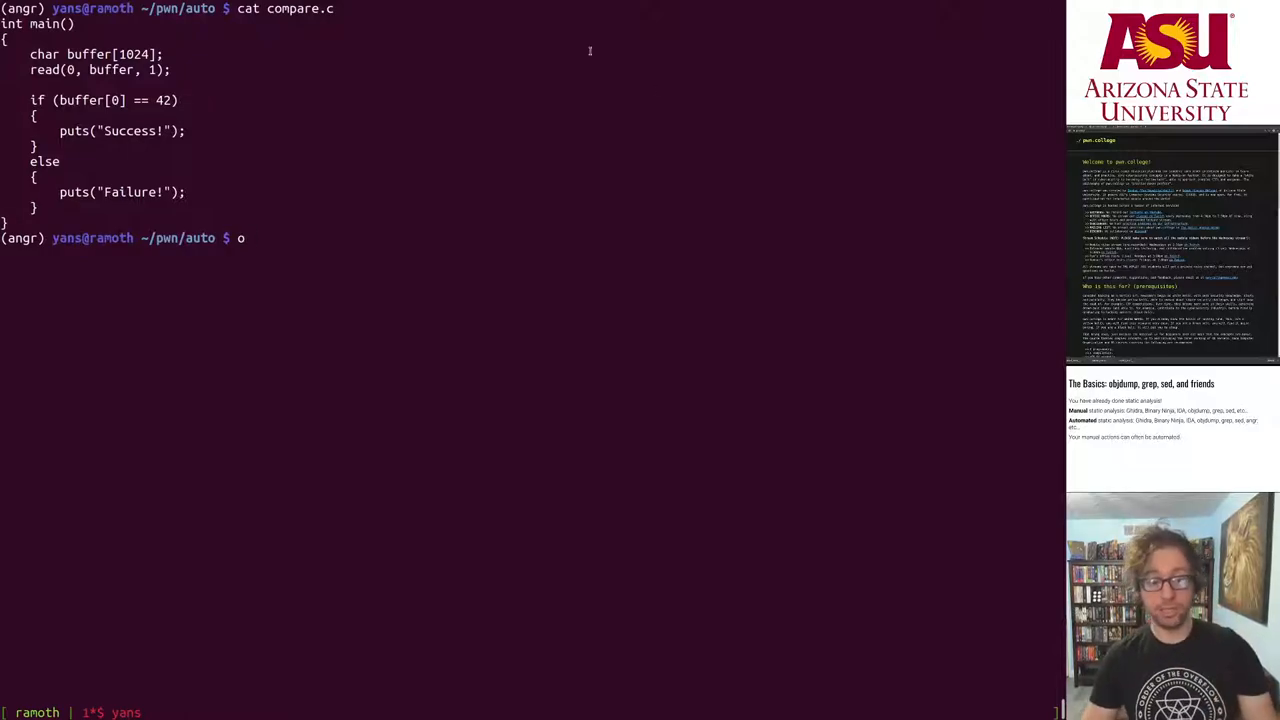
Run objdump -M intel --disassemble=main compare to view main's compare against 0x2a
text(bjdump)
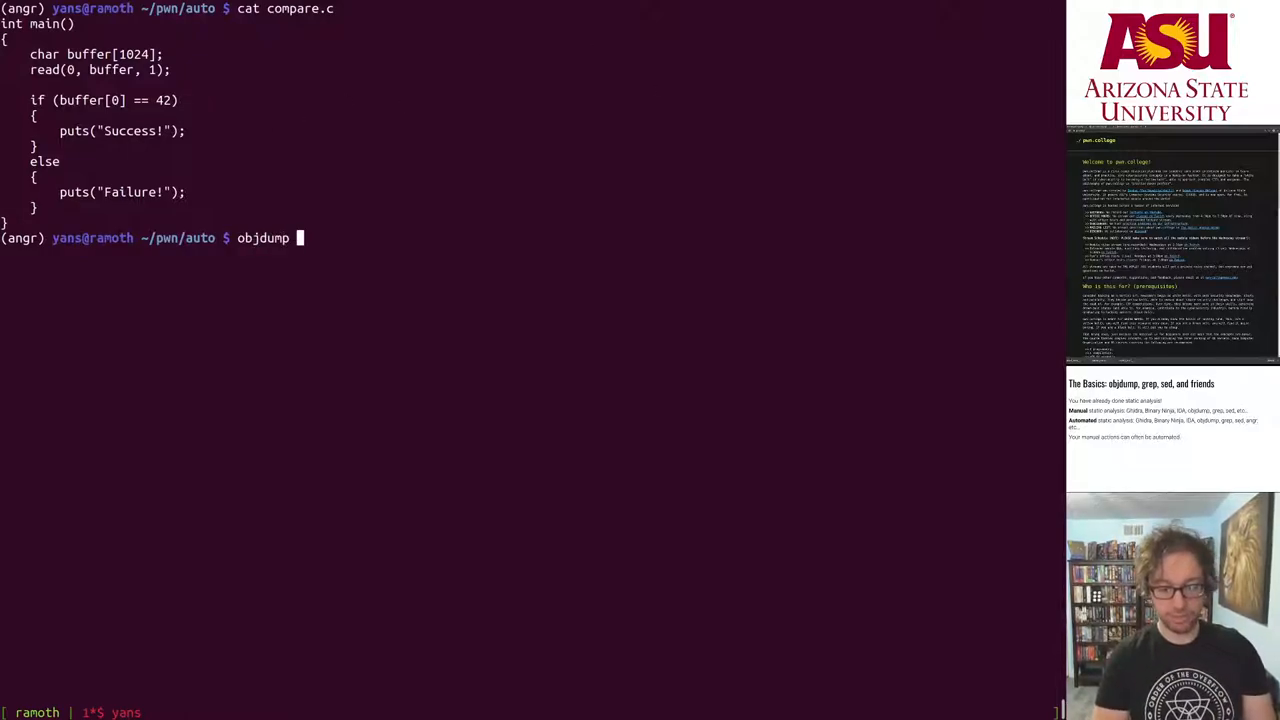
text(-M in)
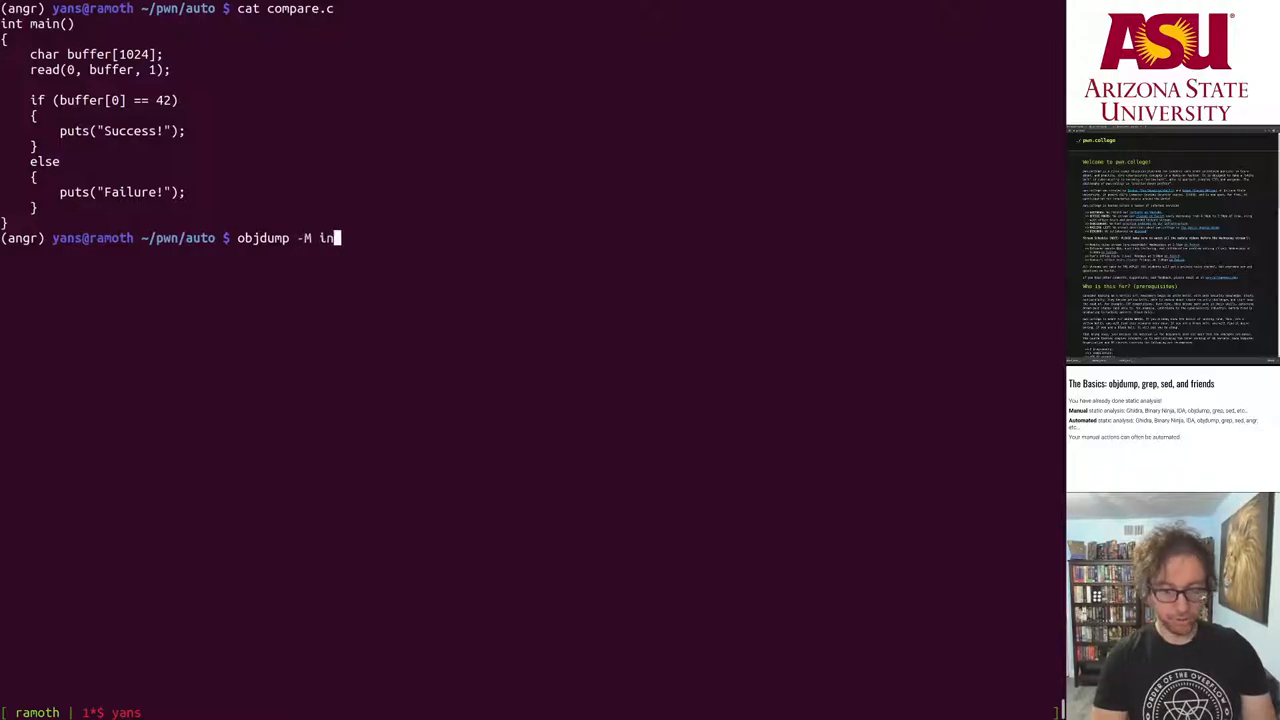
text(tel --dis)
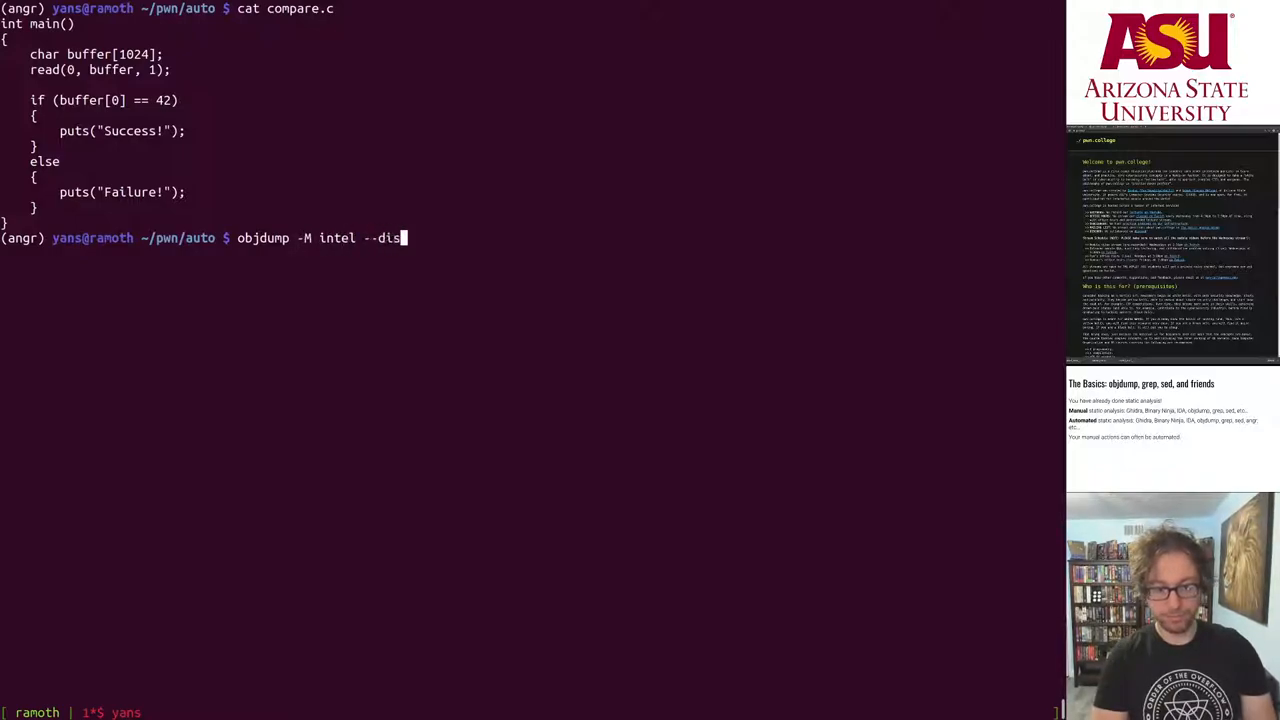
text(assembly=main)
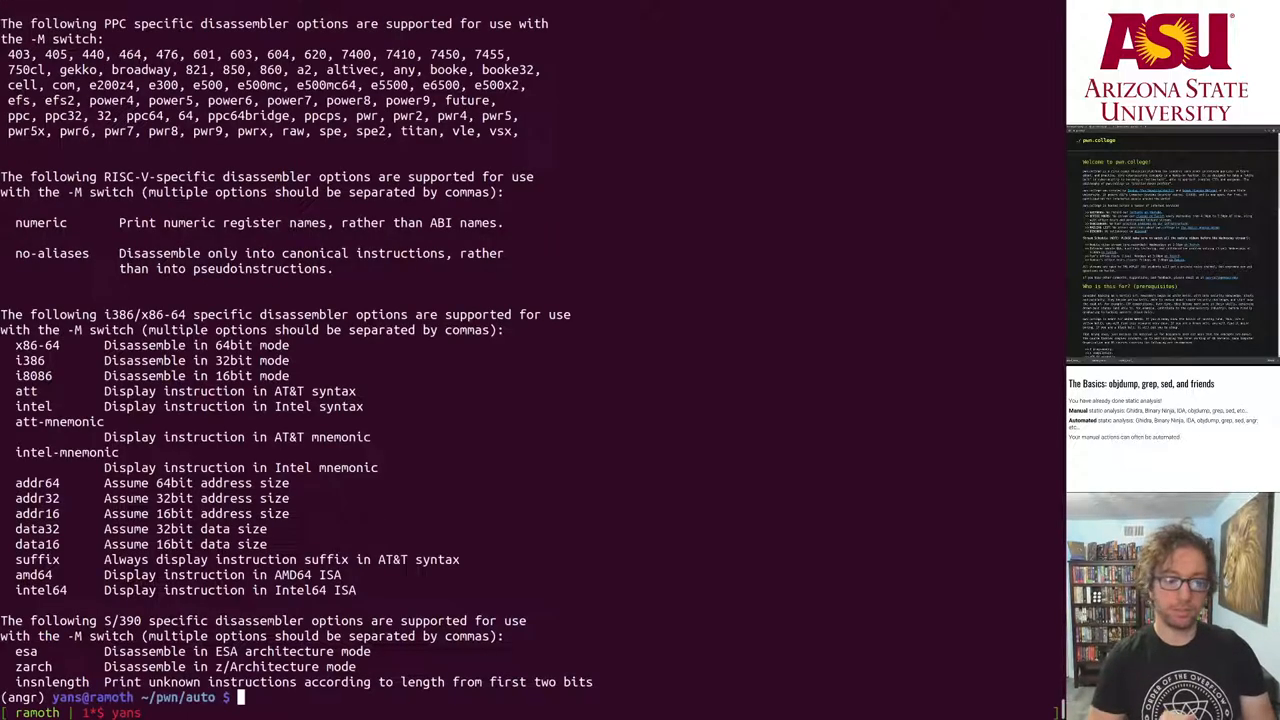
text(objdump -M intel --disassembly=main compare)
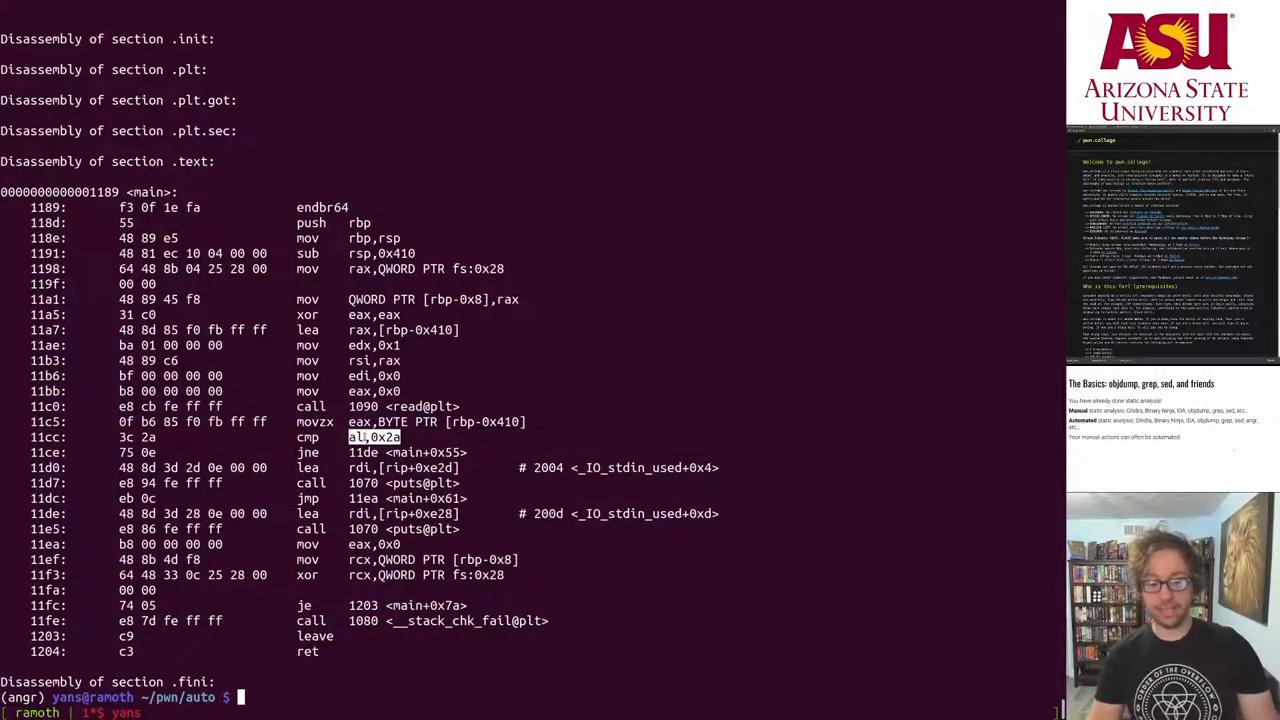
Pipe echo -e "\x42" into ./compare for Failure, then "\x2a" for Success
text(echo -e)
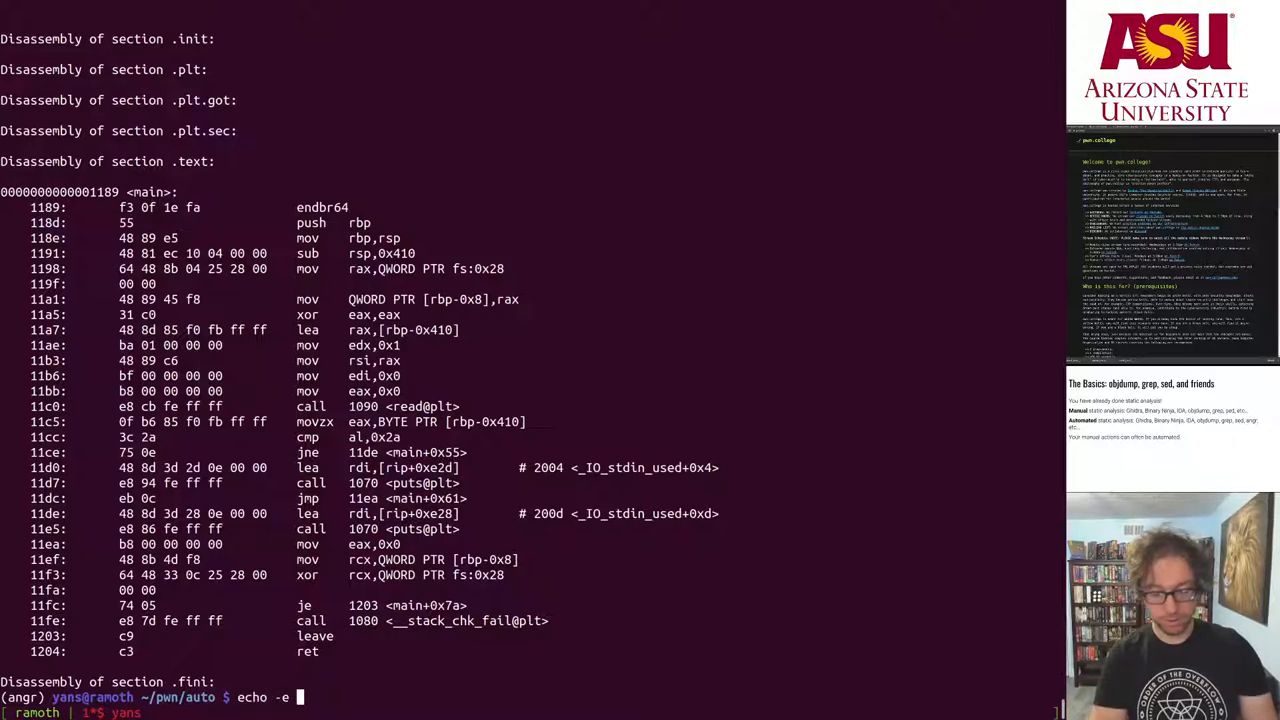
text("\x42" | ./compar)
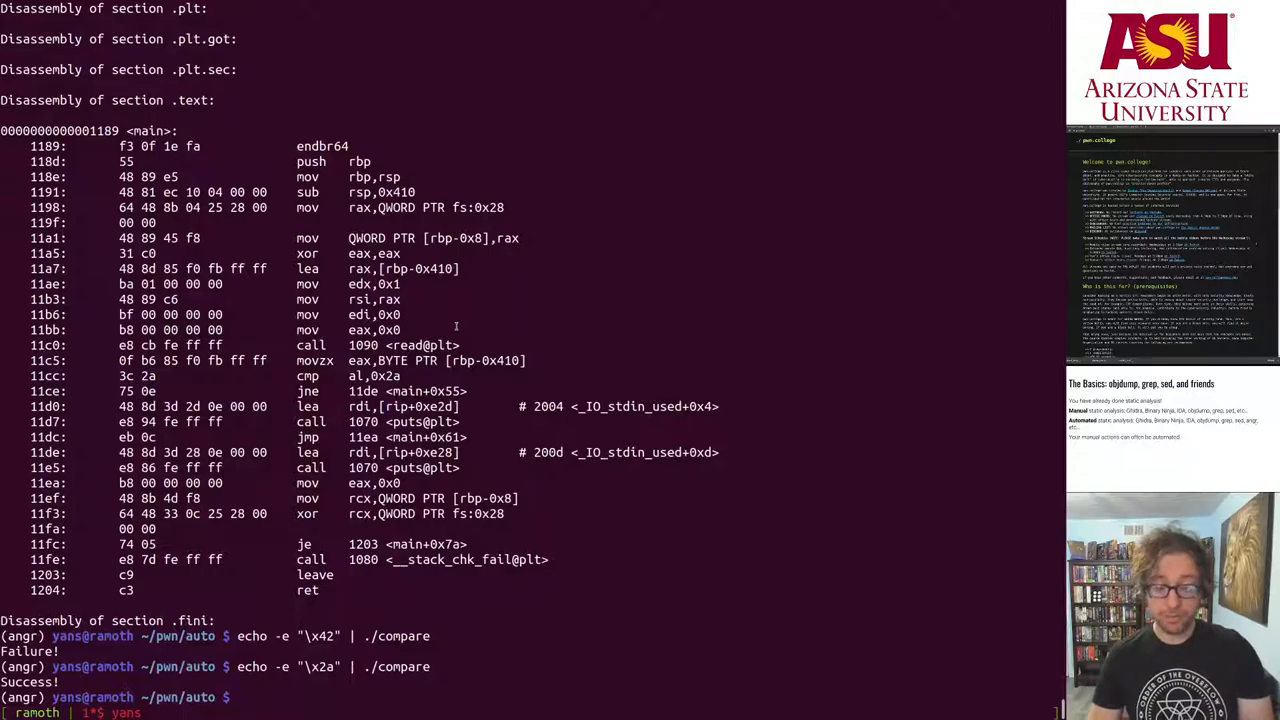
text(echo -e "\x42" | ./compare)
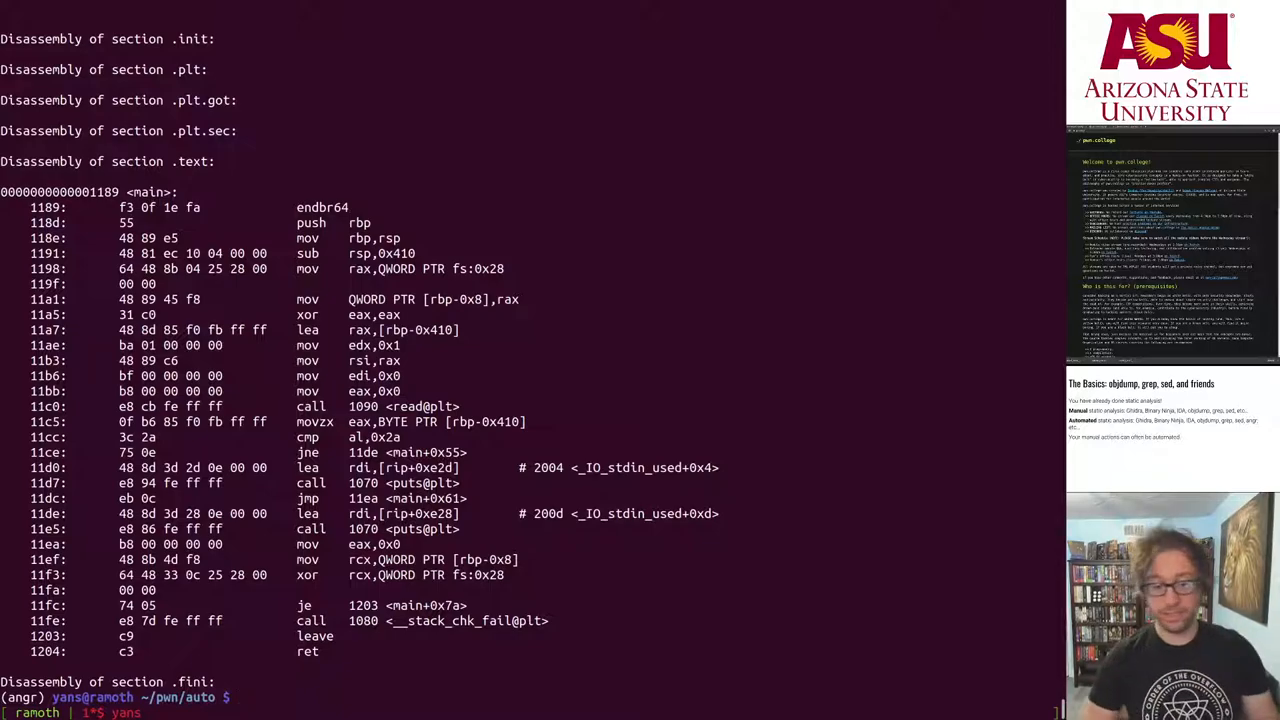
Filter the main disassembly to the cmp line and strip it to 2a with sed "s/.*0x//"
text(objdump -M intel --disassemble=main compare |)
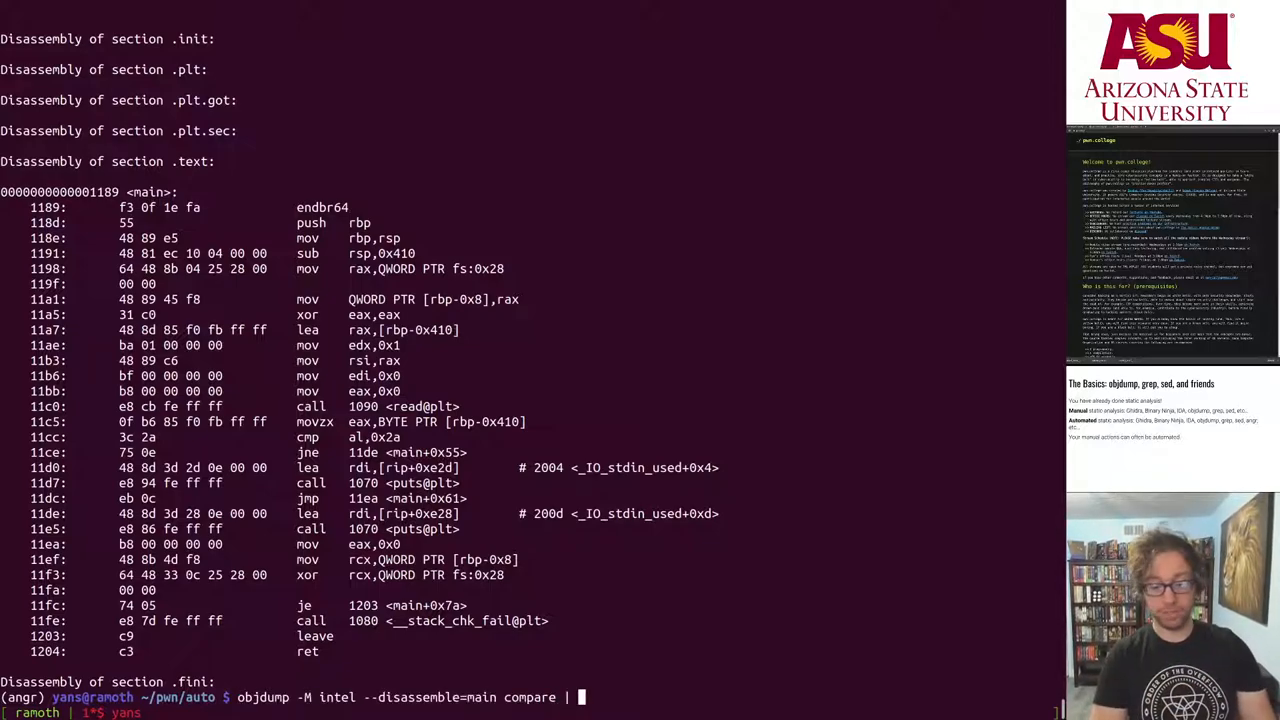
text(grep)
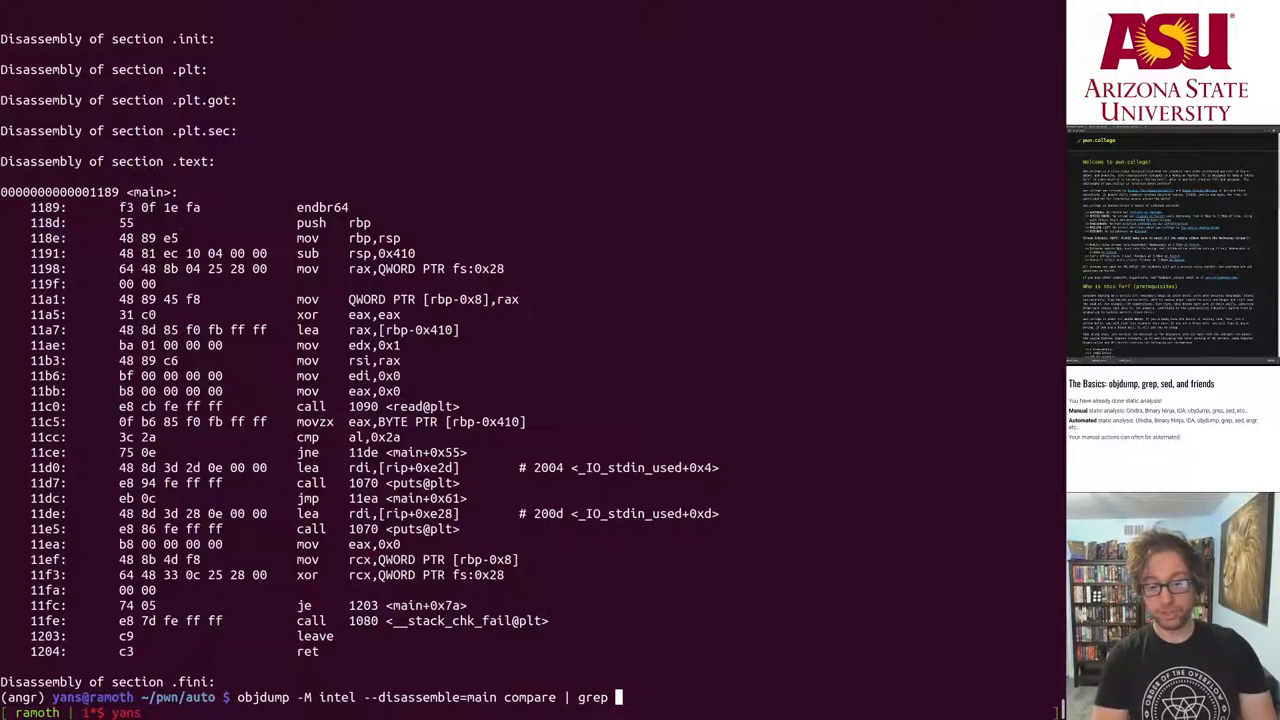
key(Return)
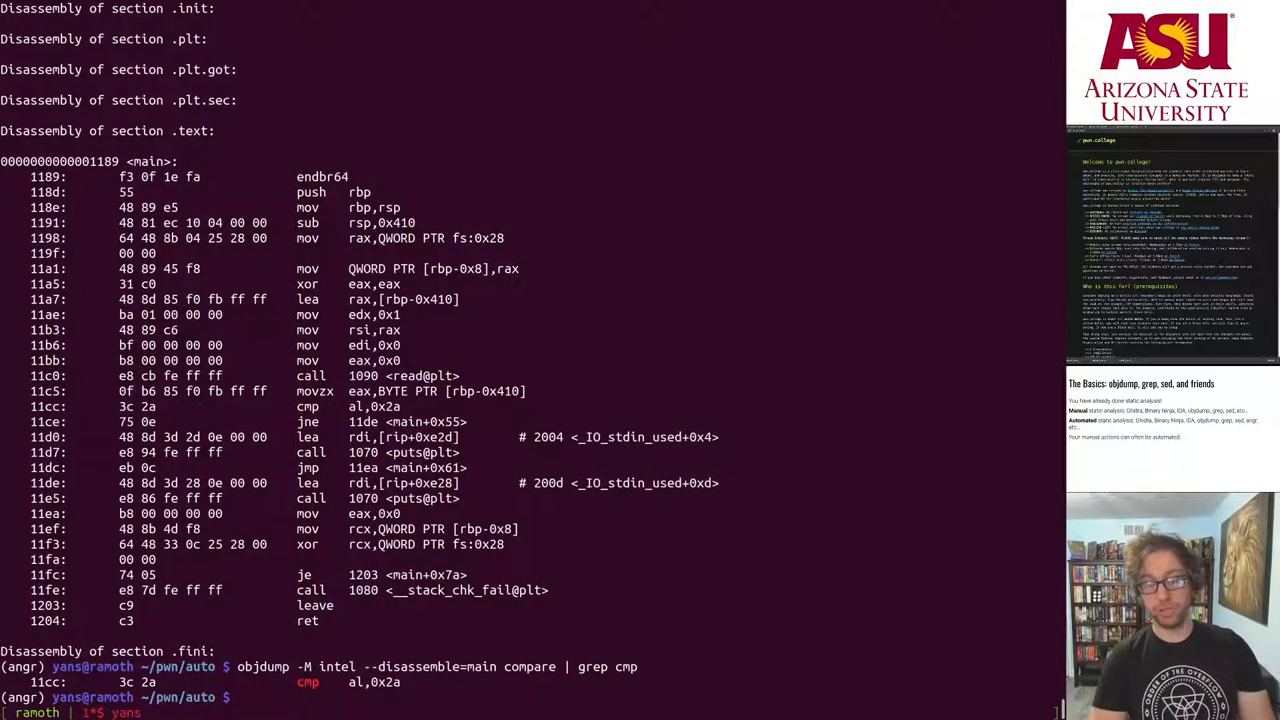
text(objdump -M intel --disassemble=main compare | grep cmp | sed -e "s)
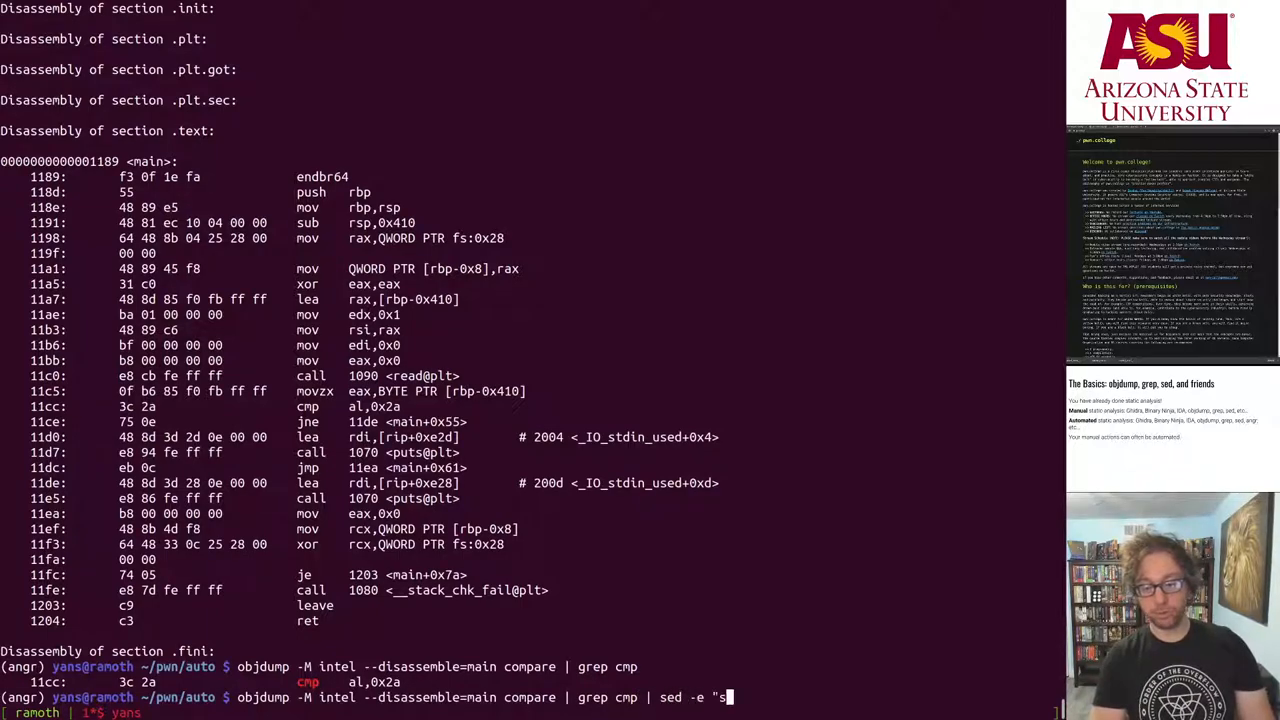
text(/.*)
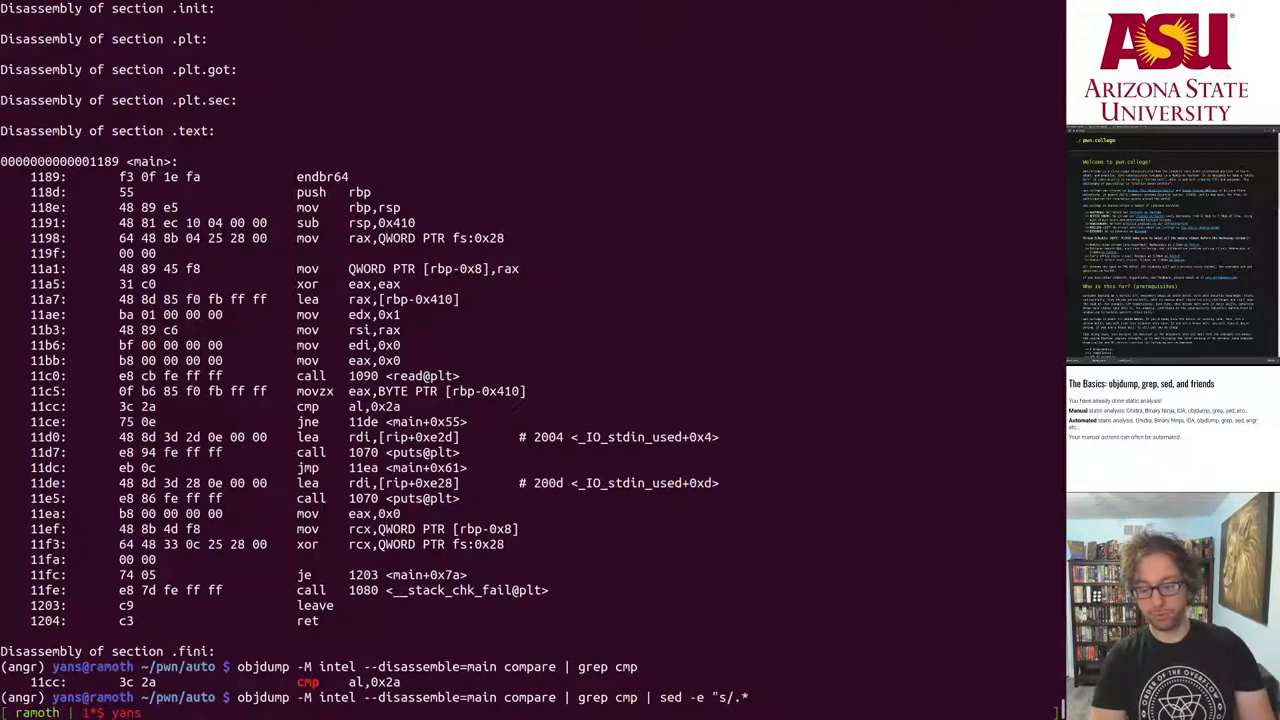
text(0x//" |)
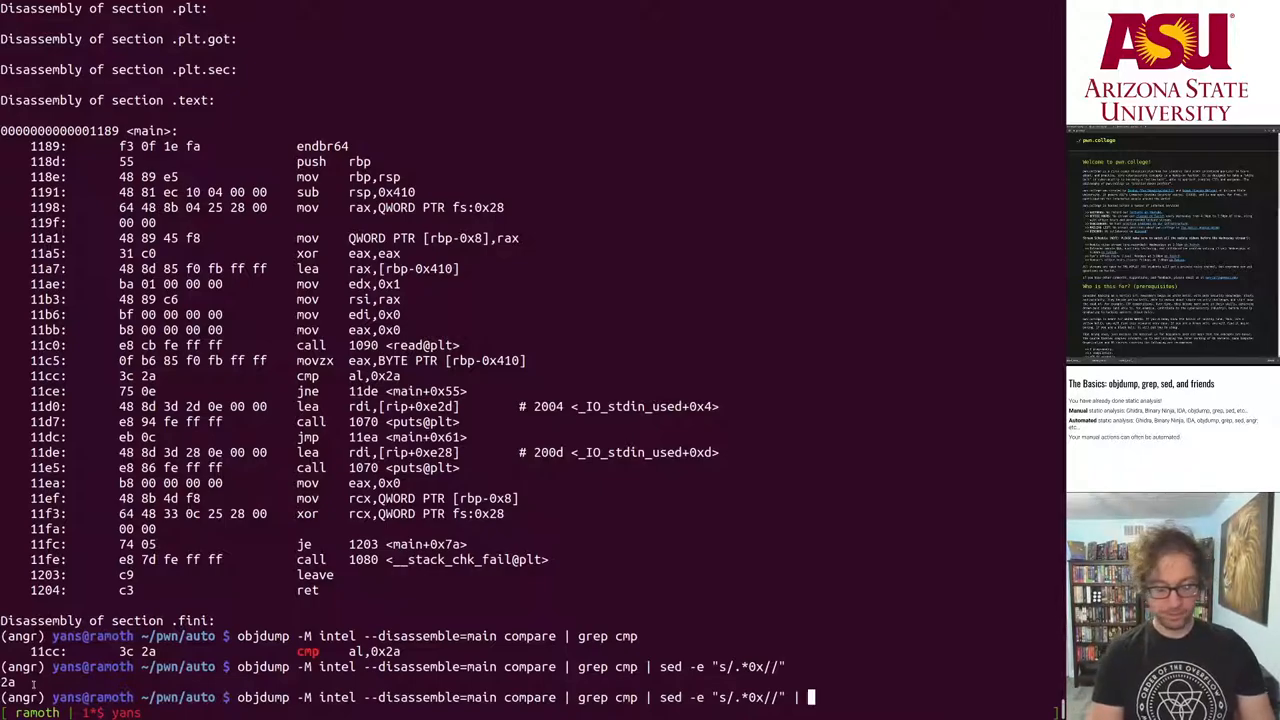
Append parallel echo -e '\\x{}' to print the extracted byte as the character *
text(parallel)
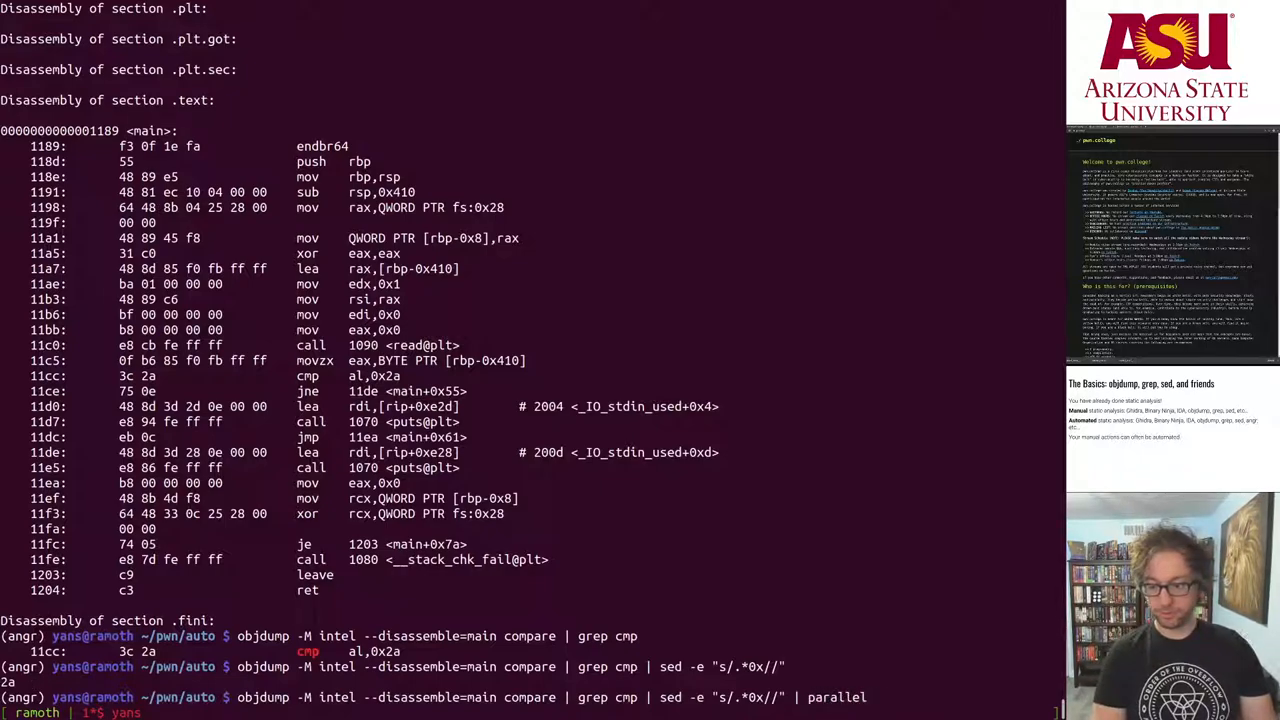
text(echo -e)
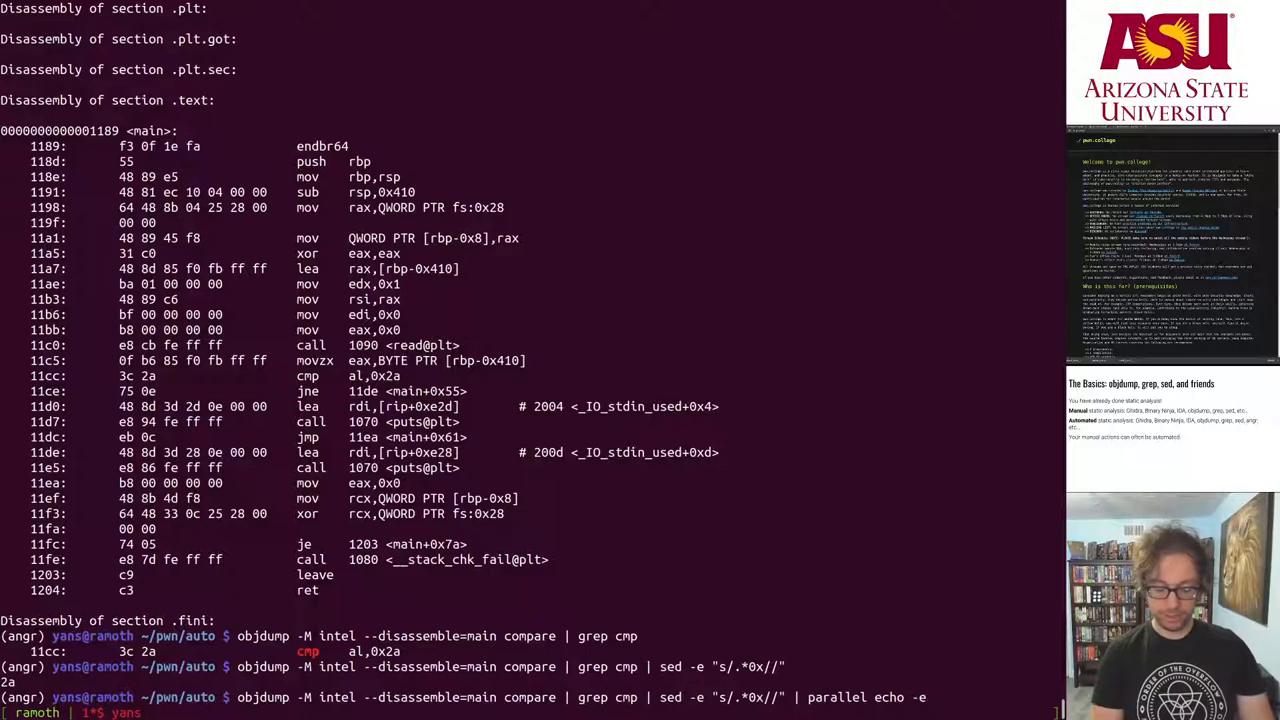
text(')
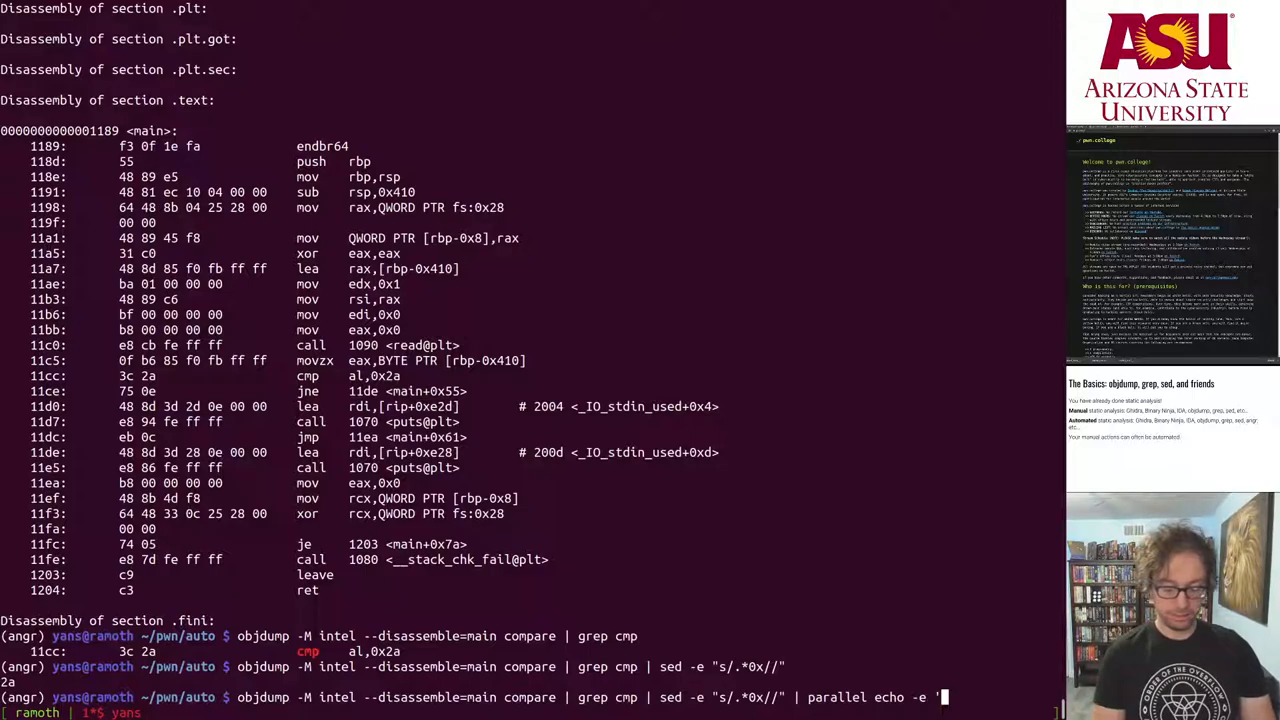
text(\\)
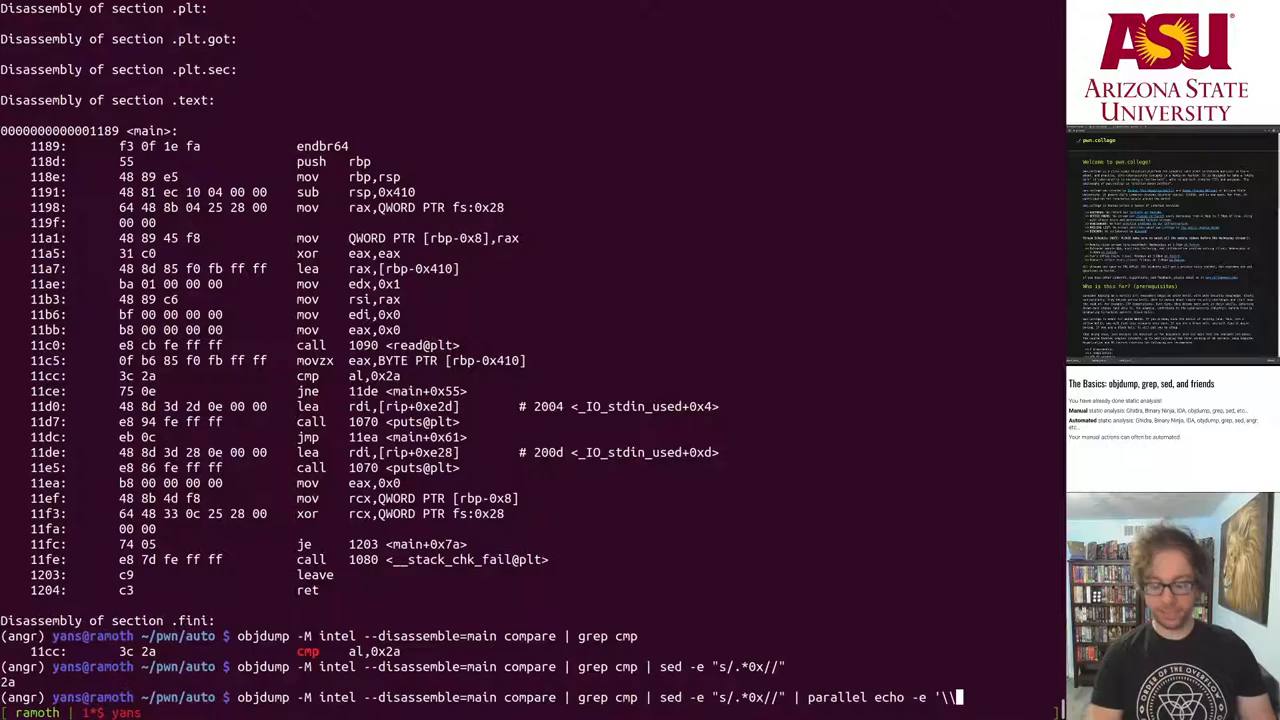
text({})
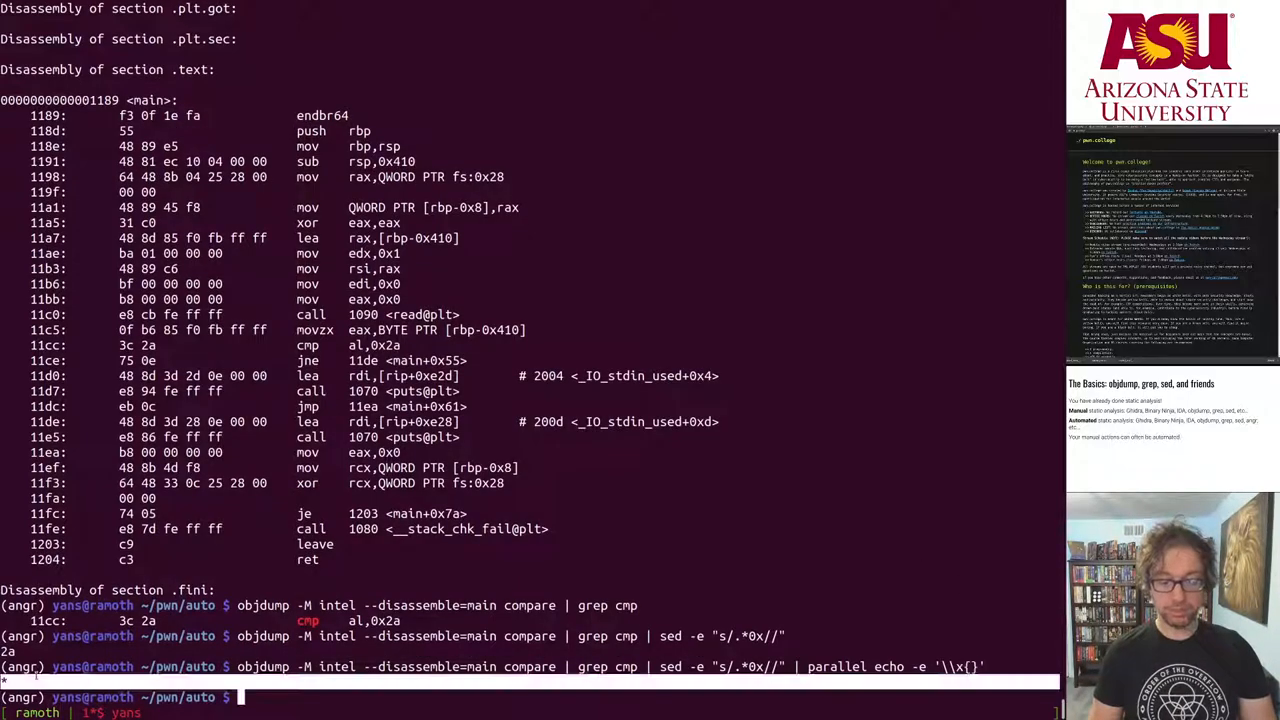
Run ./compare with * for Success, then begin listing lots_to_analyze/
text(./compare)
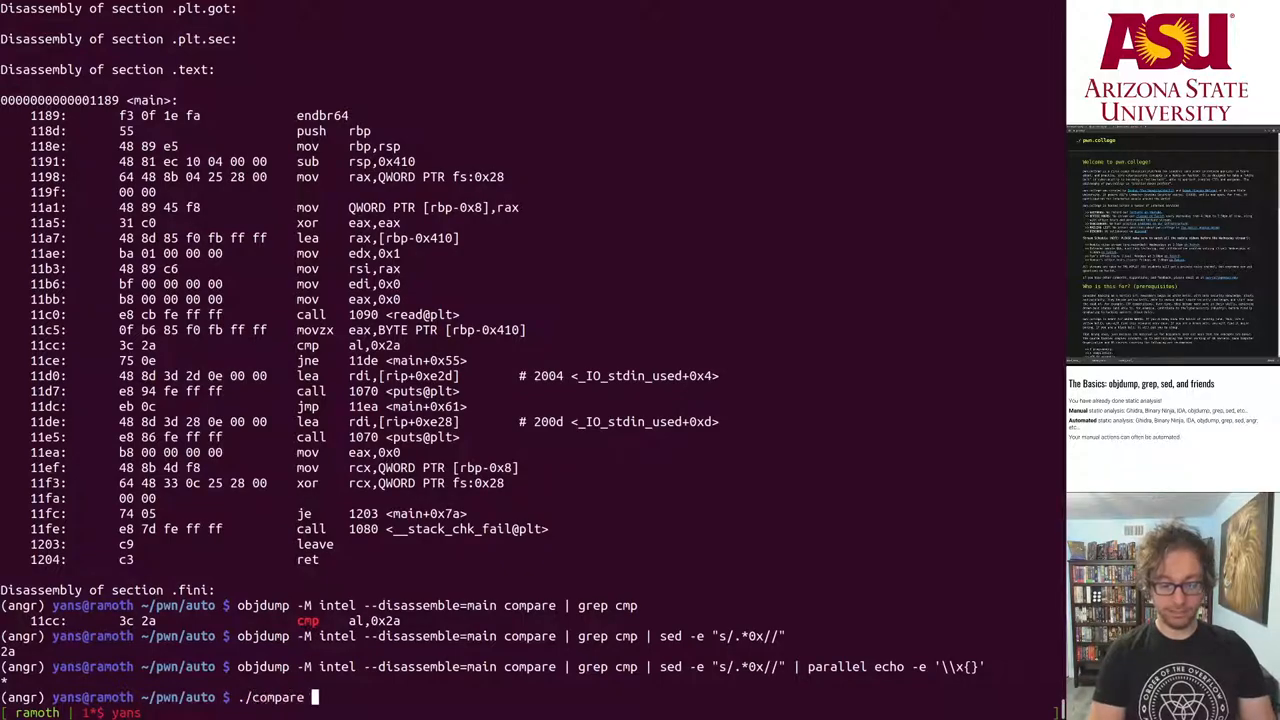
key(Return)
text(objdump -M intel --disassemble=main compare | grep cmp | sed -e "s/.*0x//" | parallel echo -e '\\x{}' | ./compare)
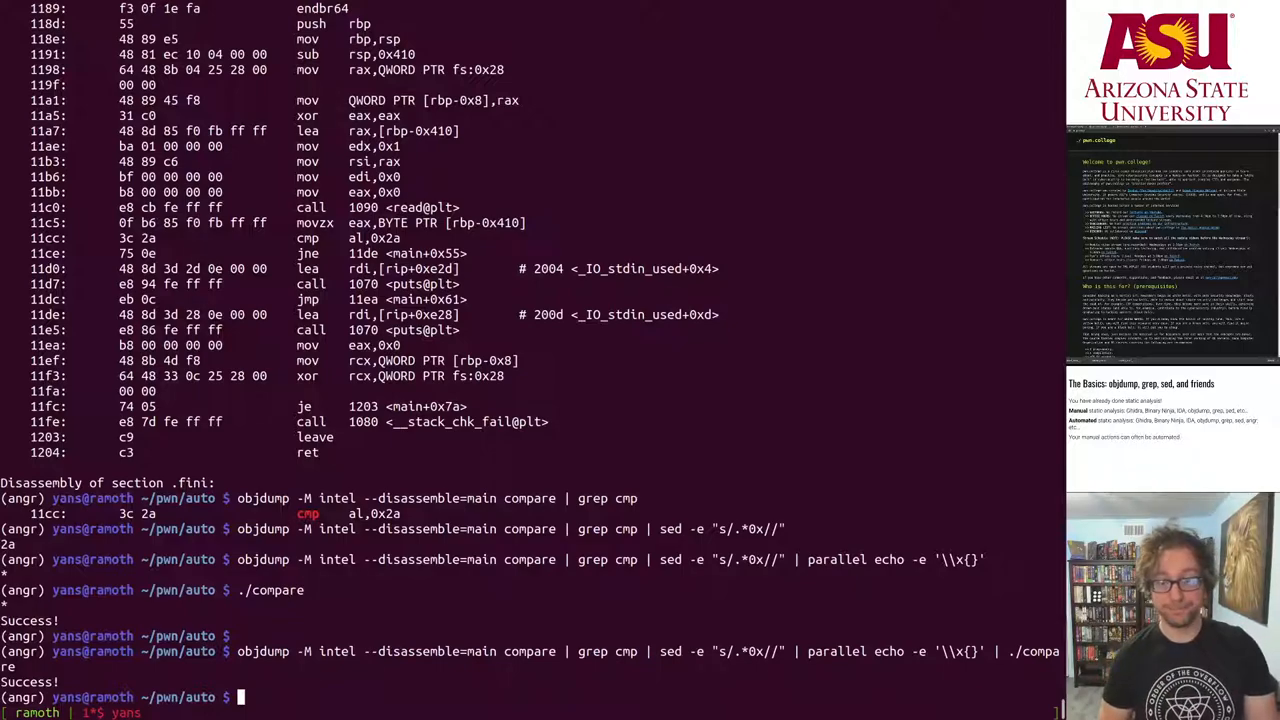
text(ls lots_to_analyze/)
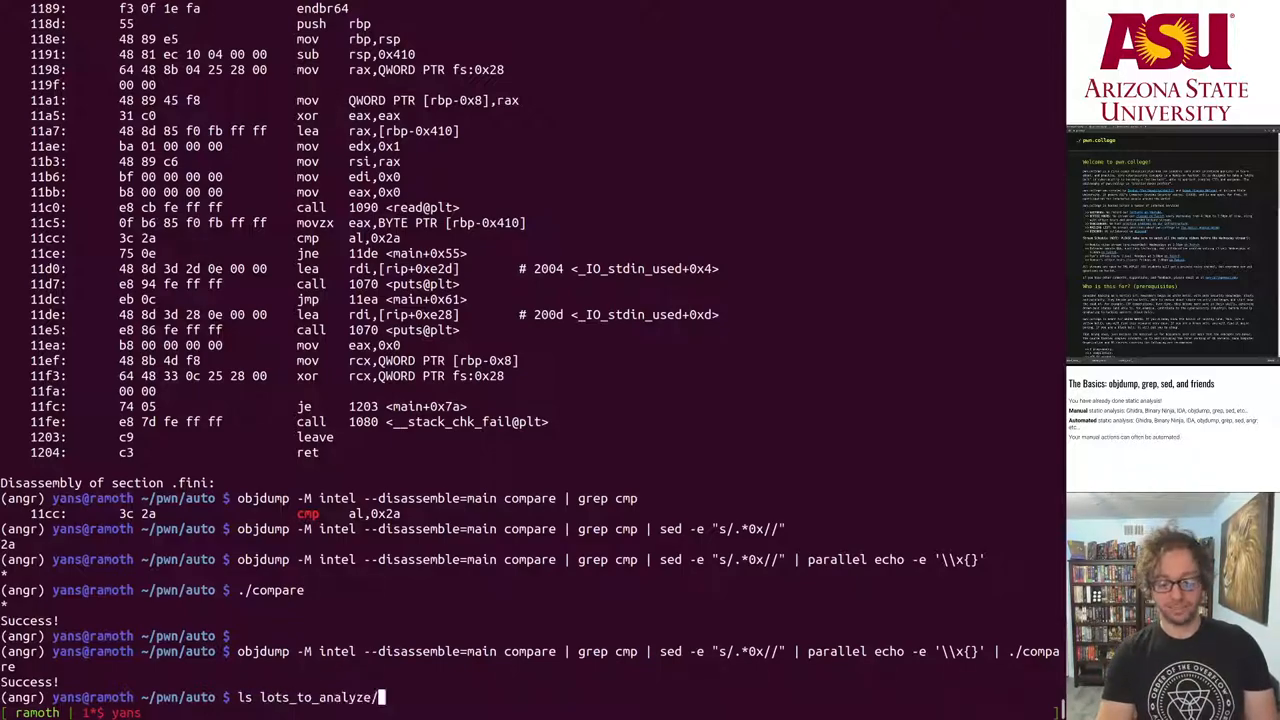
List lots_to_analyze and run compare_65 with A (Success) and a (Failure)
key(Return)
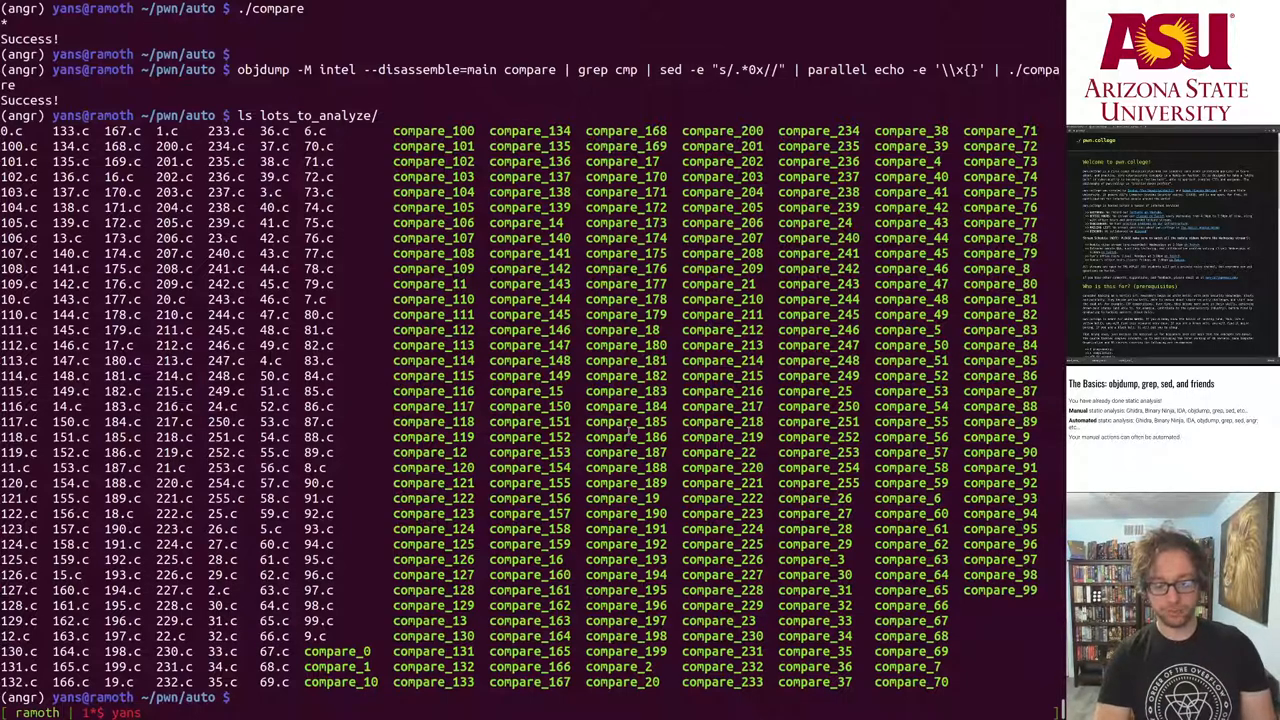
text(lots_to_analyze/compare_6)
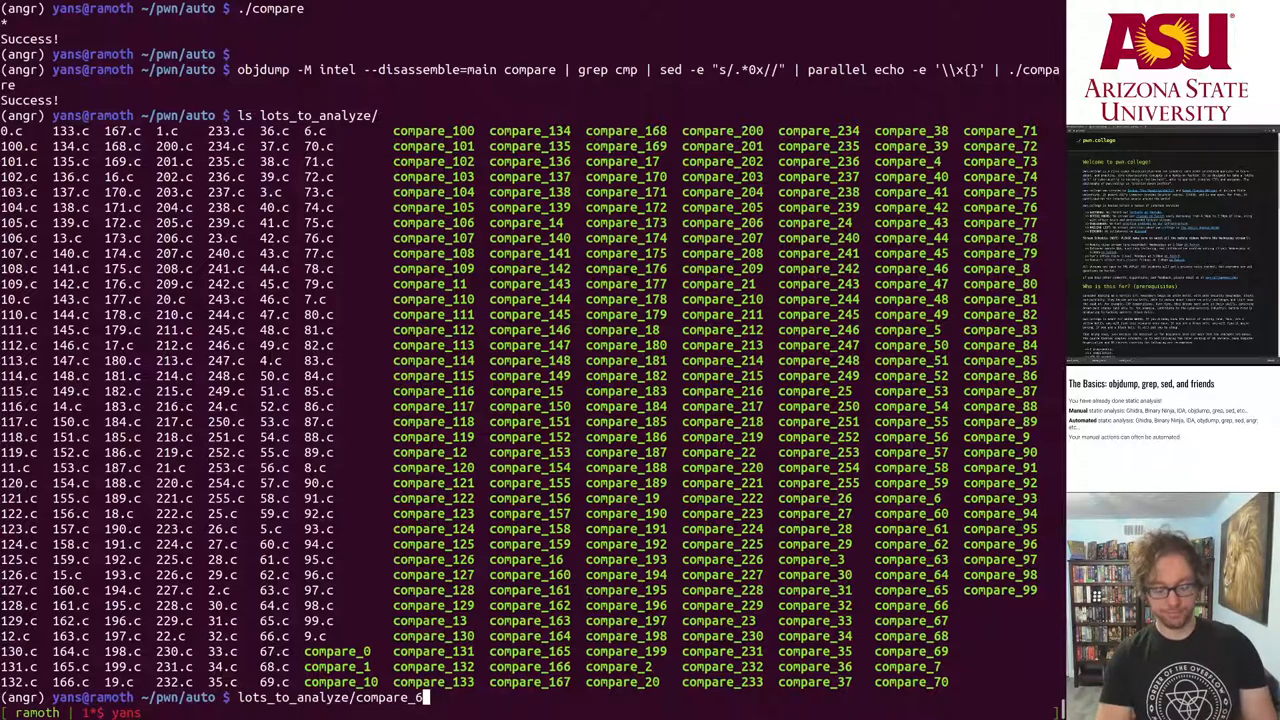
key(BackSpace)
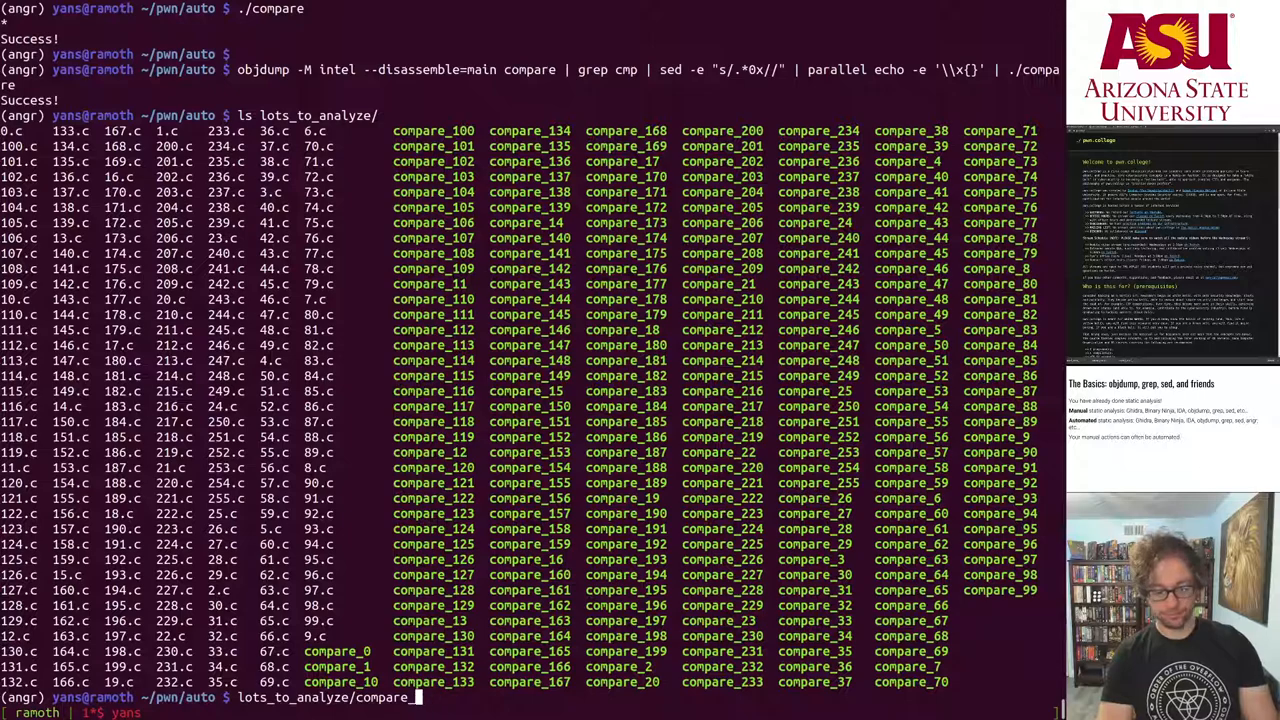
text(65)
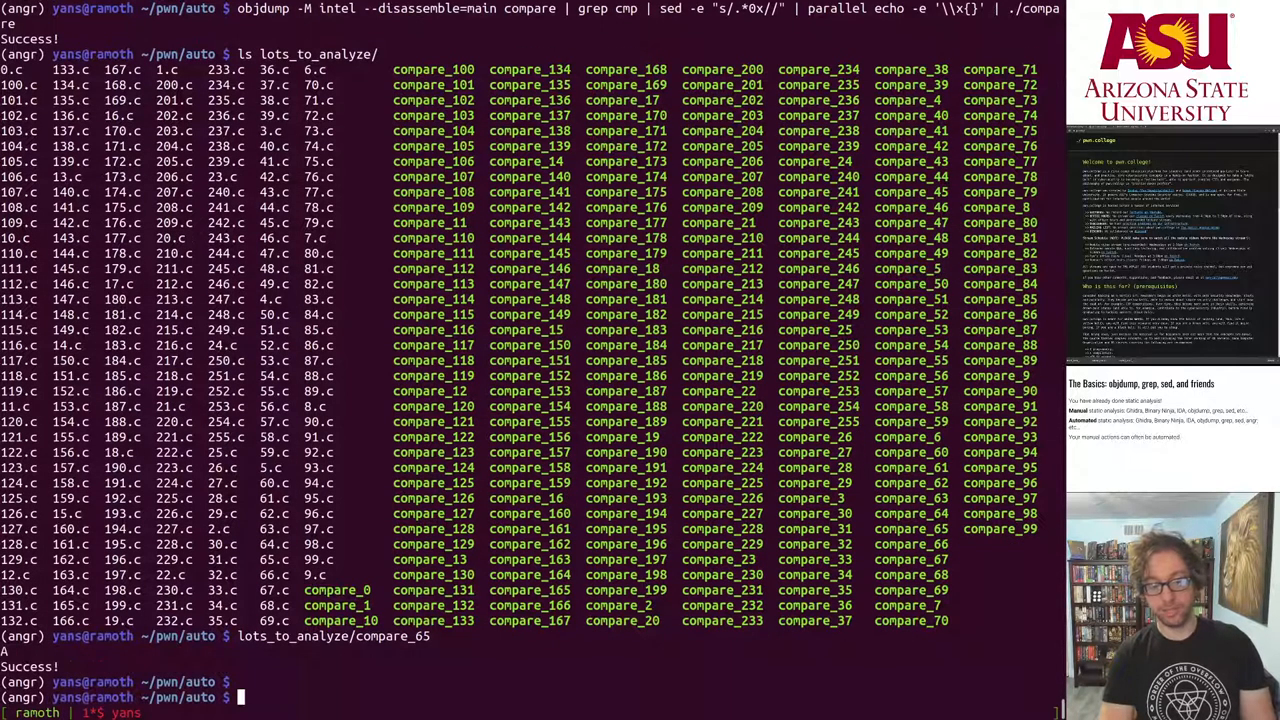
key(Return)
text(lots_to_analyze/compare_65)
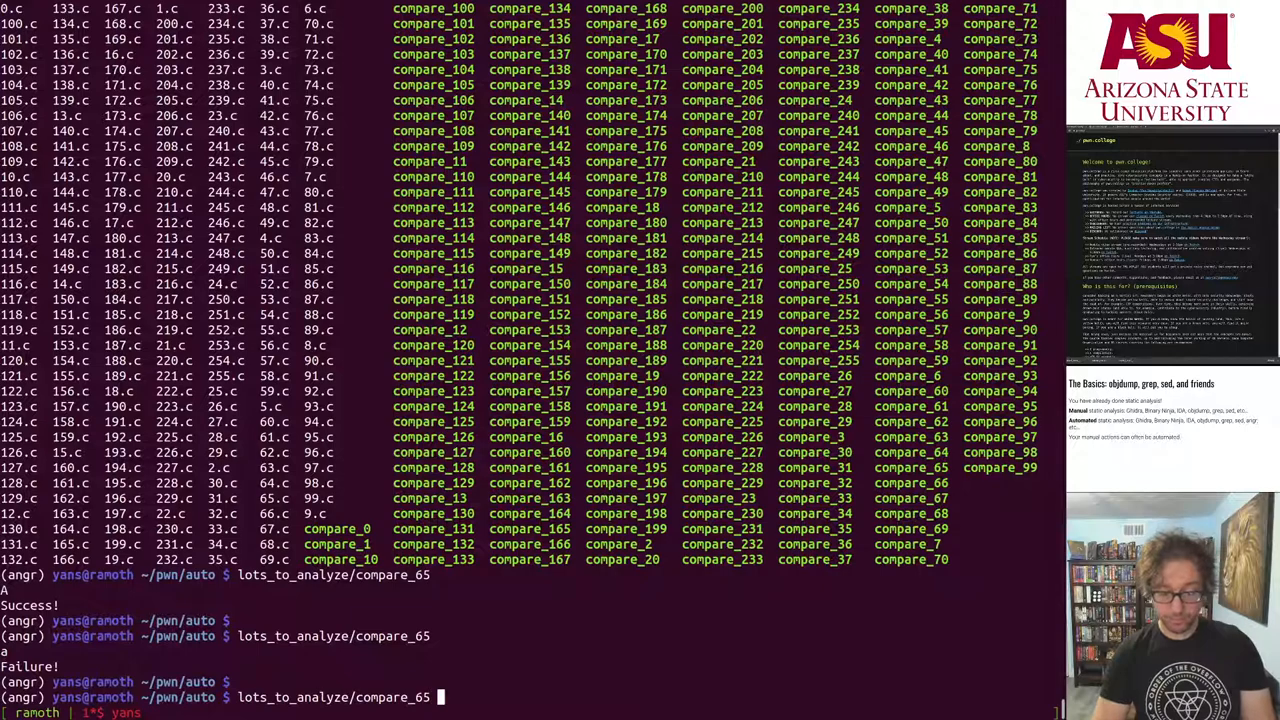
text(objdump -M intel --disassemble=main compare | grep cmp | sed -e "s/.*0x//" | parallel echo -e '\\x{}' | ./compare)
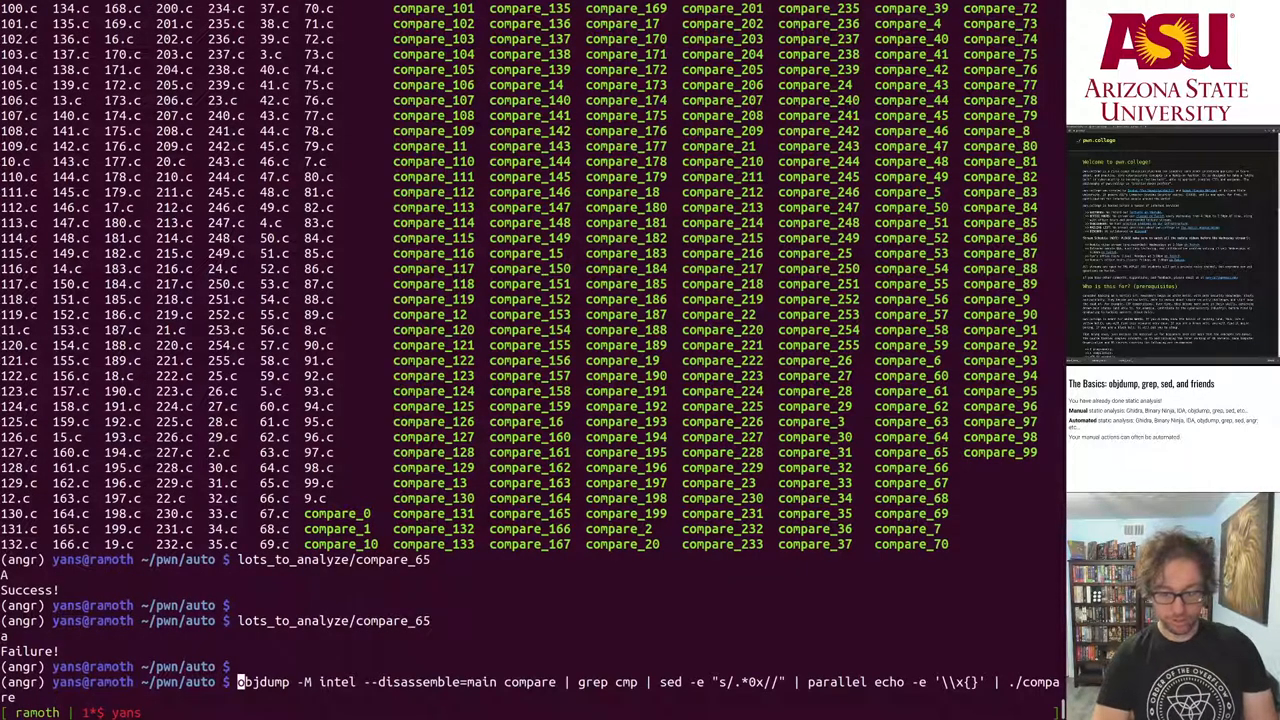
Wrap the extraction pipeline in for i in $(seq 0 255) over lots_to_analyze/compare_$i
text(for i in $(seq 0 255); do)
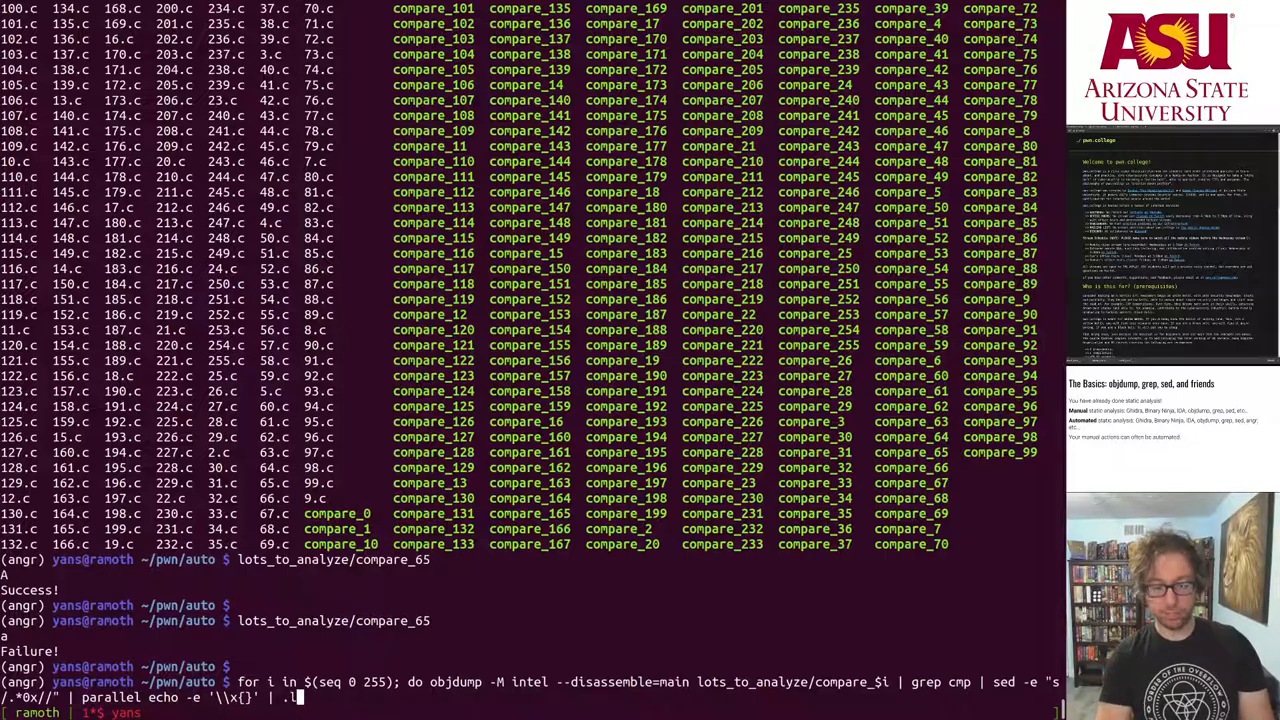
text(lots_to_analyze/compare_$i; done)
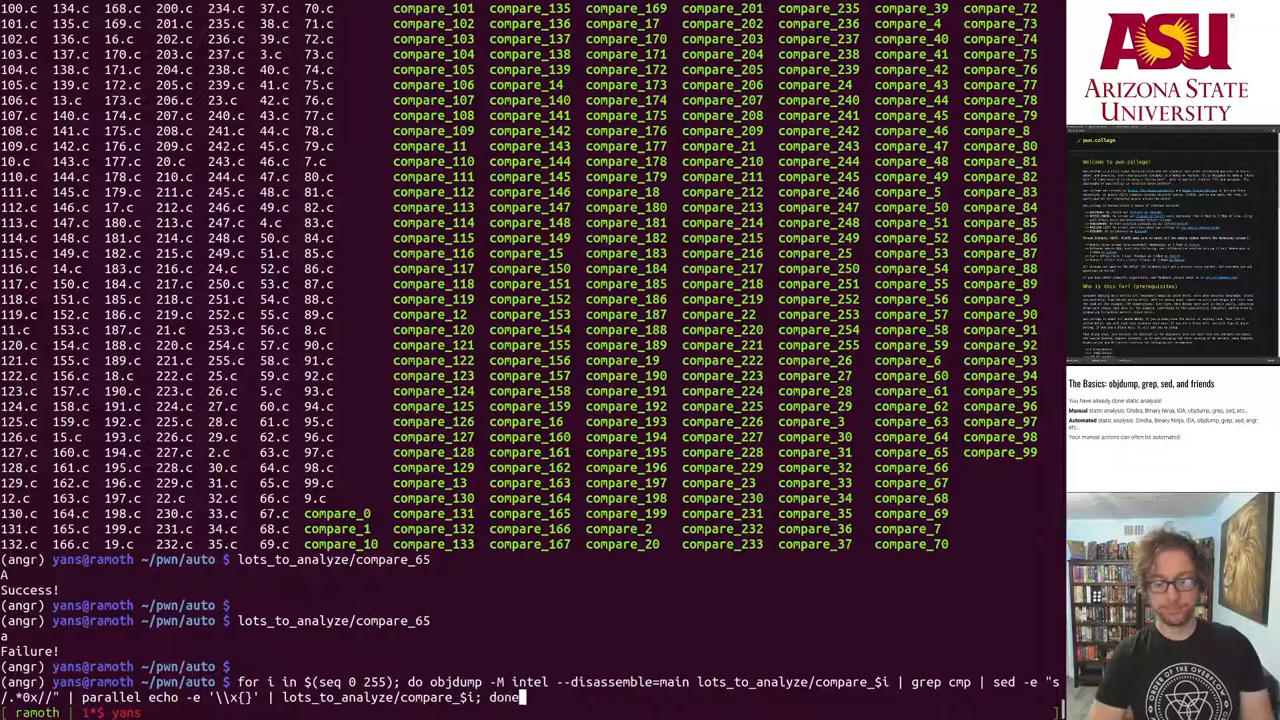
Run the loop over all 256 compare binaries, printing Success for each
key(Return)
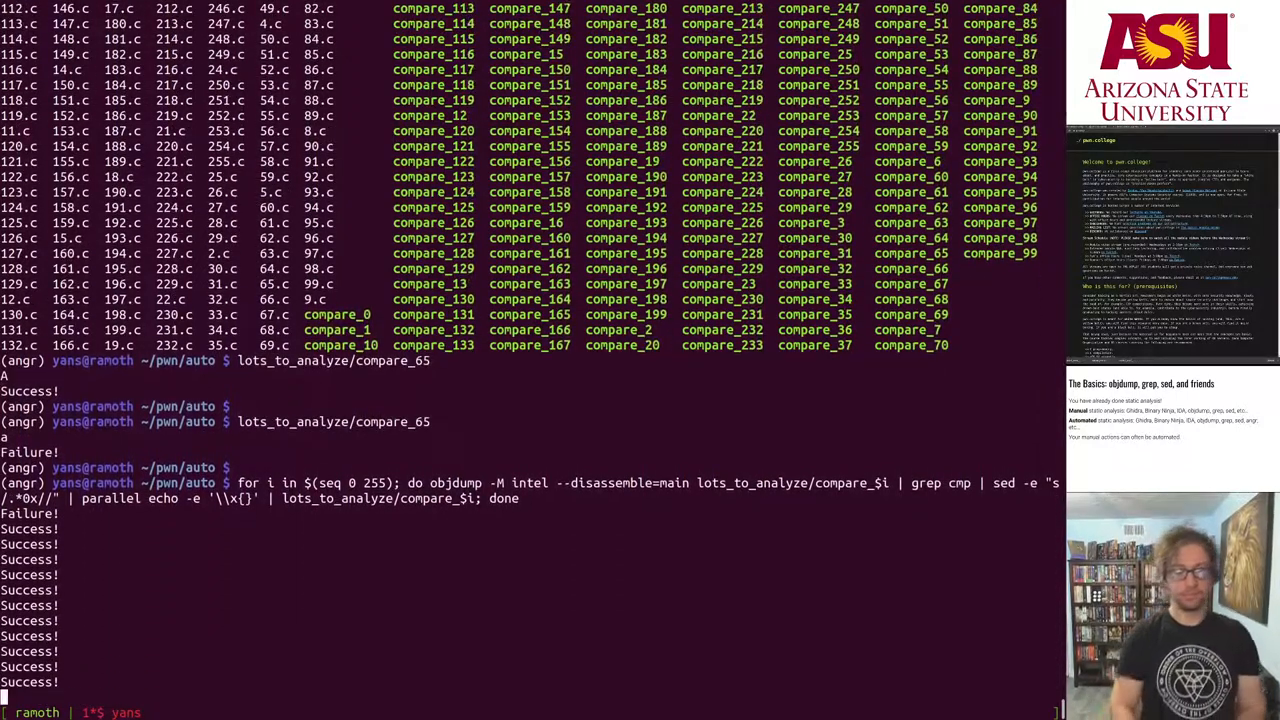
scroll(down, 3)
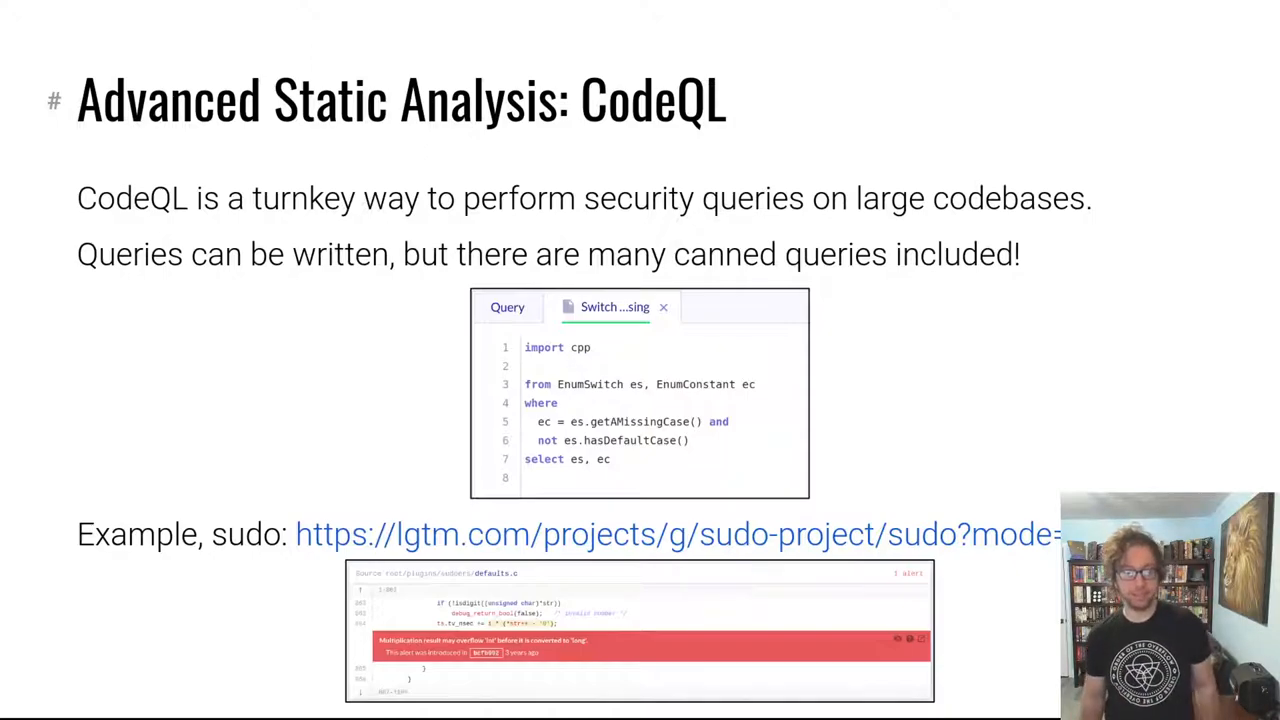
mouse_move(784, 148)
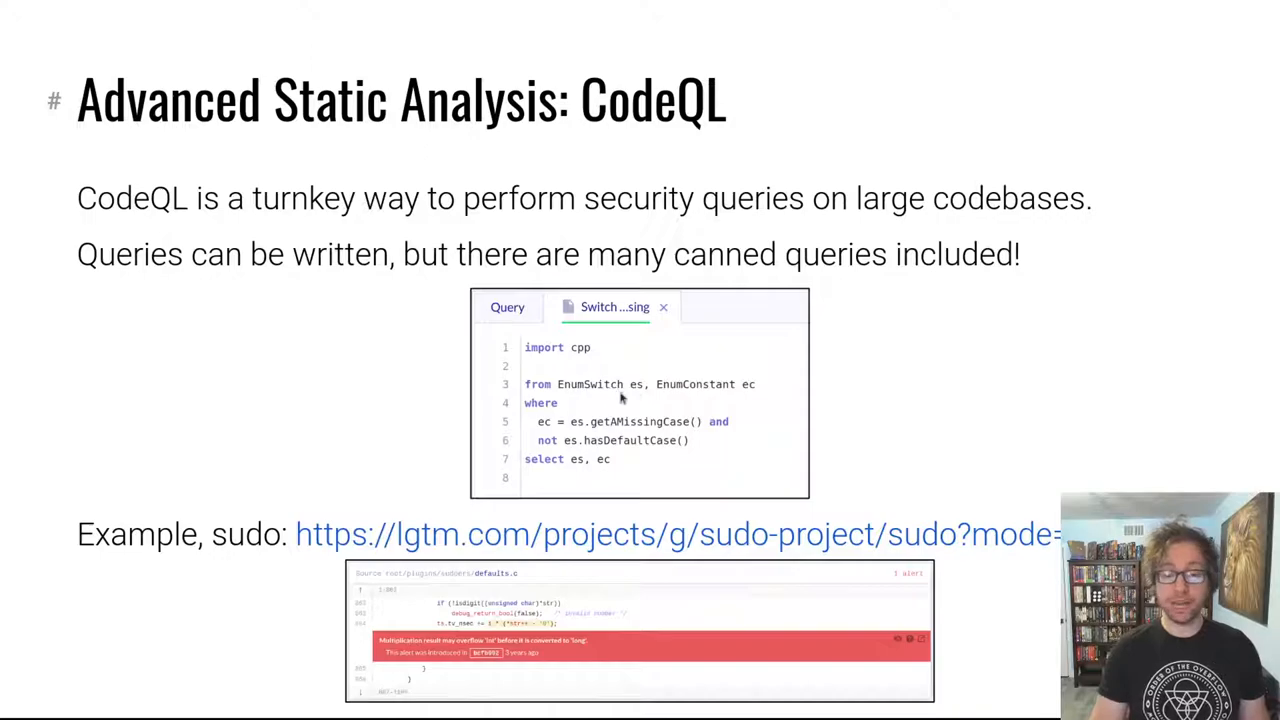
mouse_move(632, 392)
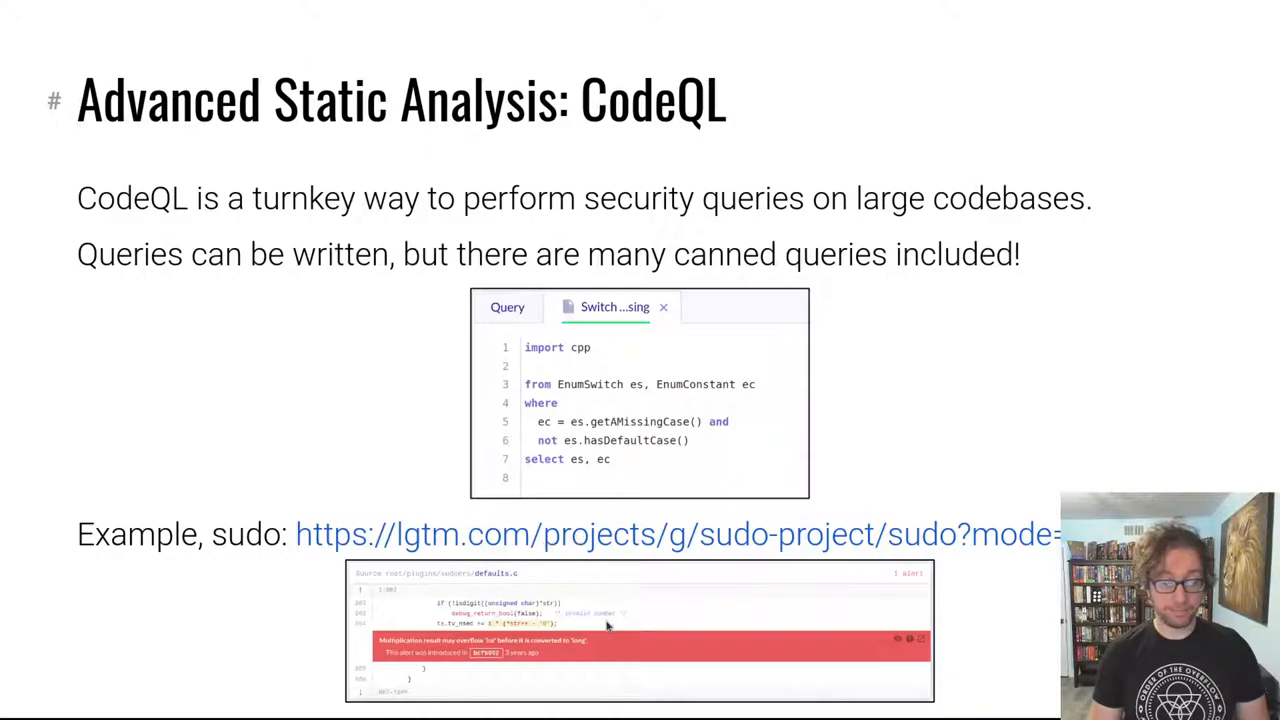
mouse_move(742, 552)
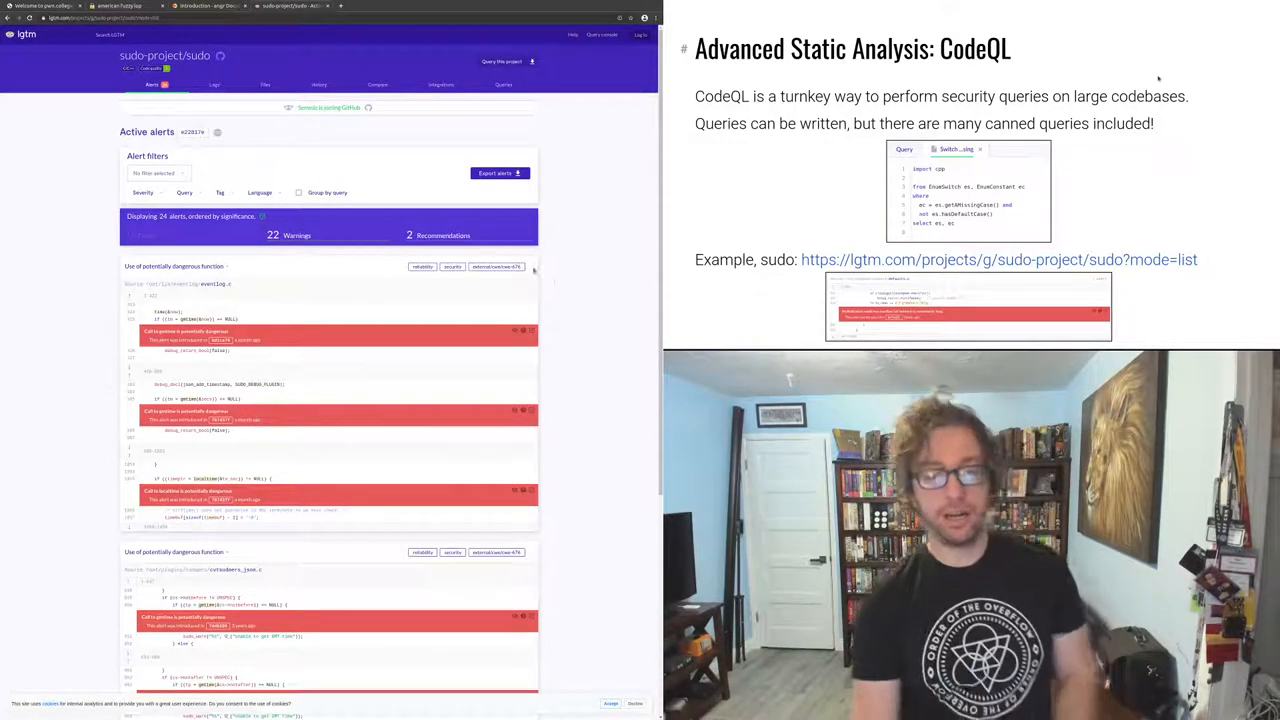
mouse_move(552, 312)
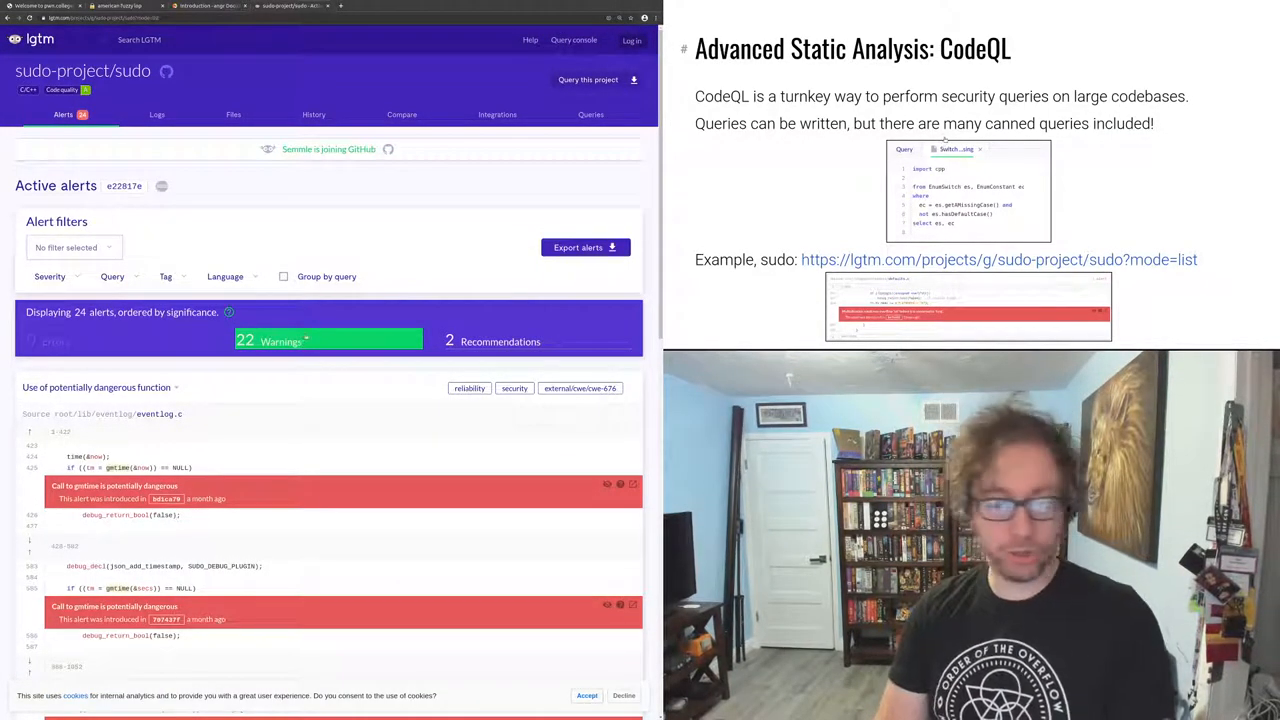
Scroll through LGTM's sudo active alerts of potentially dangerous function calls
scroll(down, 3)
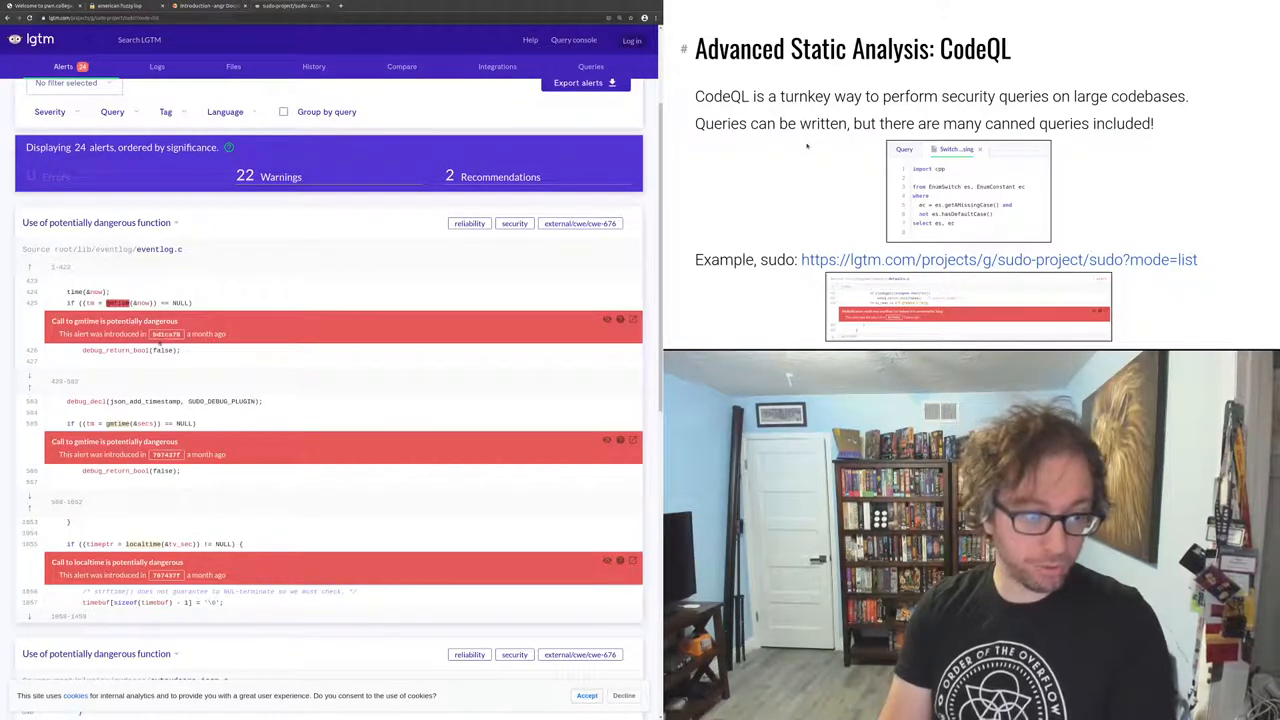
scroll(down, 3)
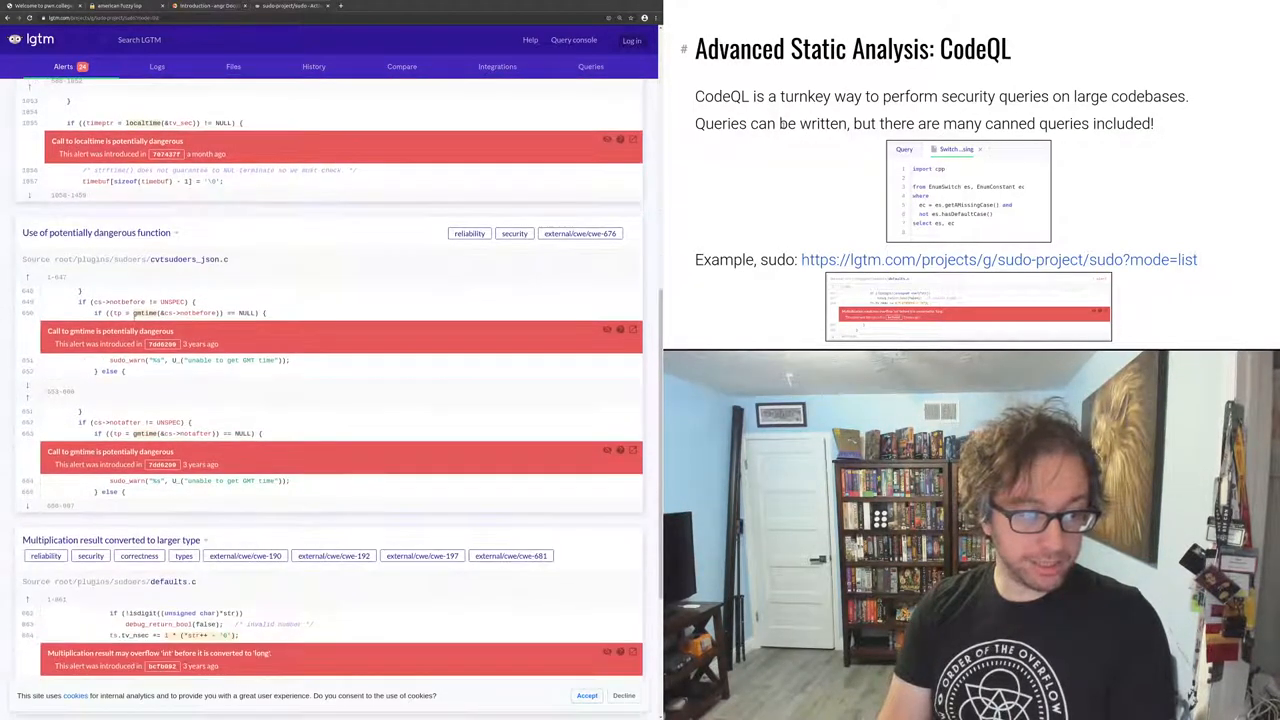
scroll(down, 3)
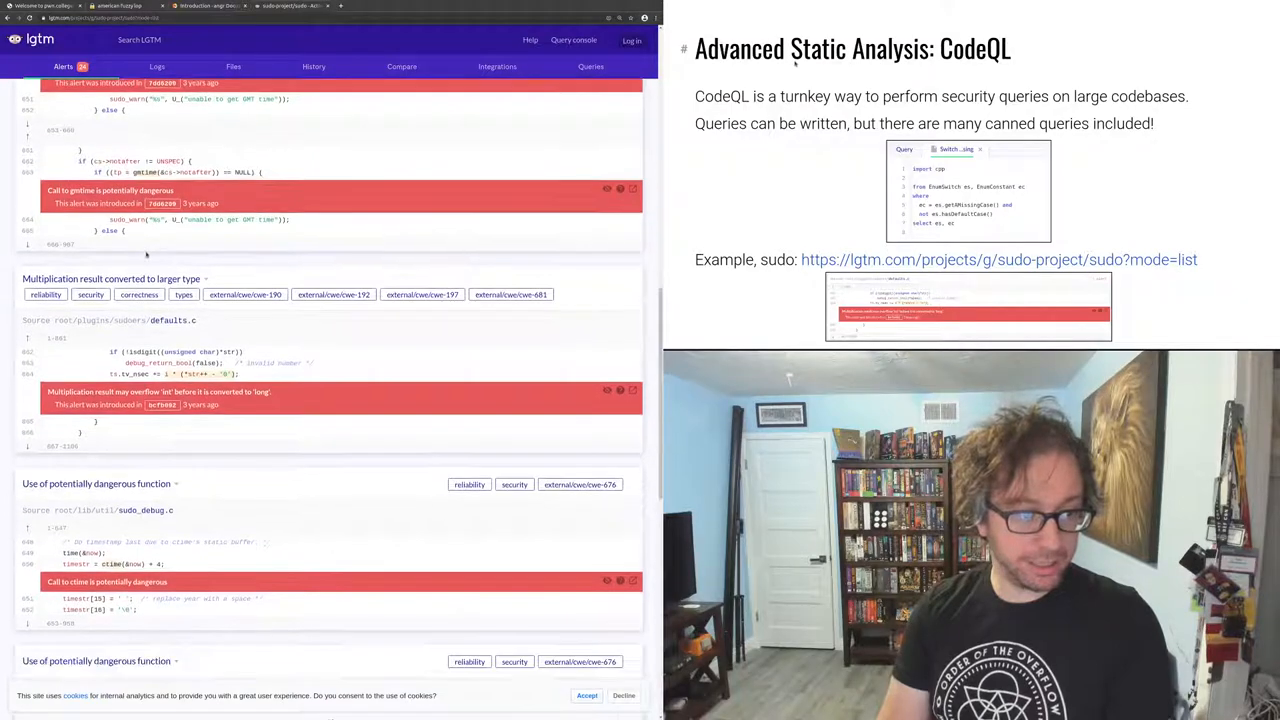
scroll(down, 3)
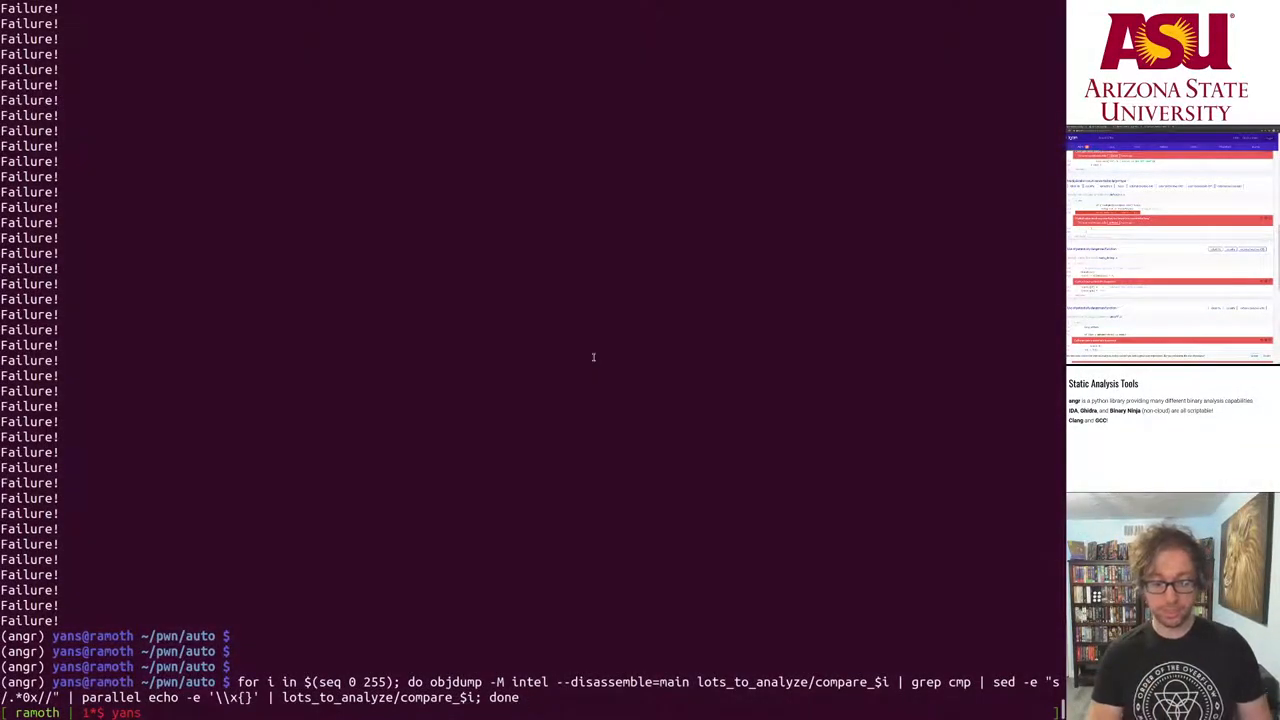
Start ipython, run cfg = p.analyses.CFG() on compare, then interrupt it with Ctrl+C
text(ipython)
text(c)
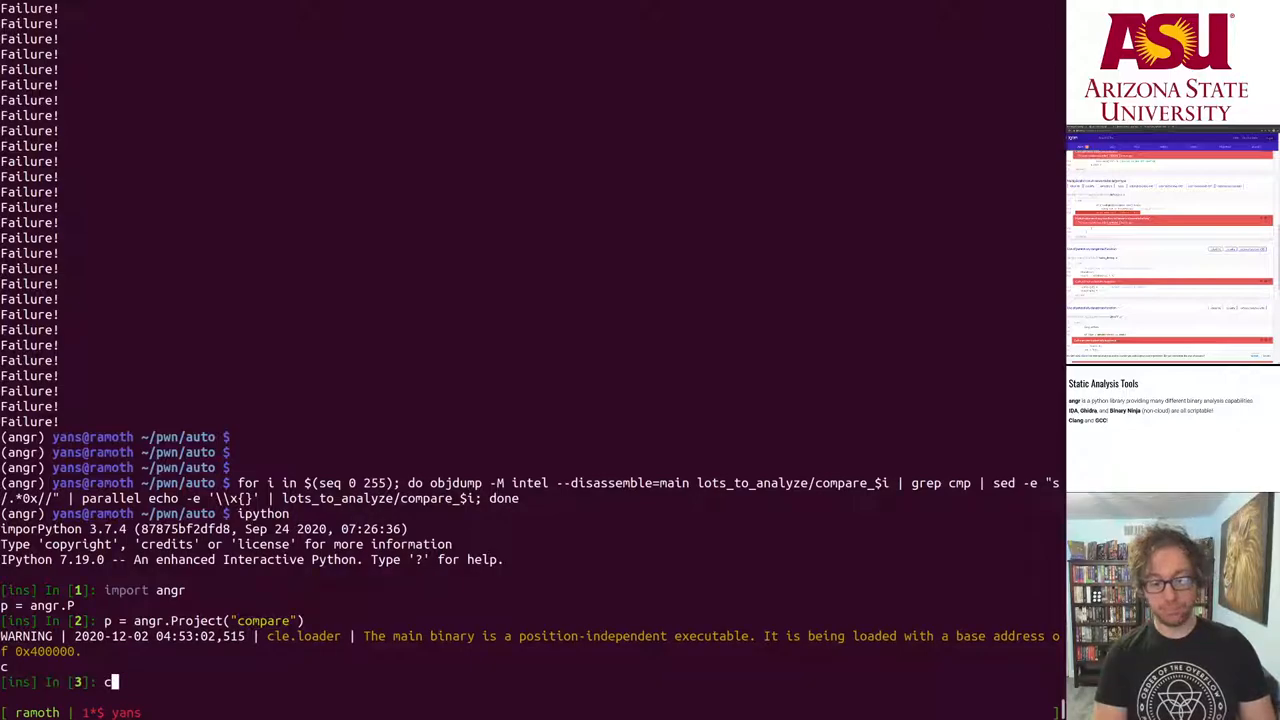
text(fg = p.anal)
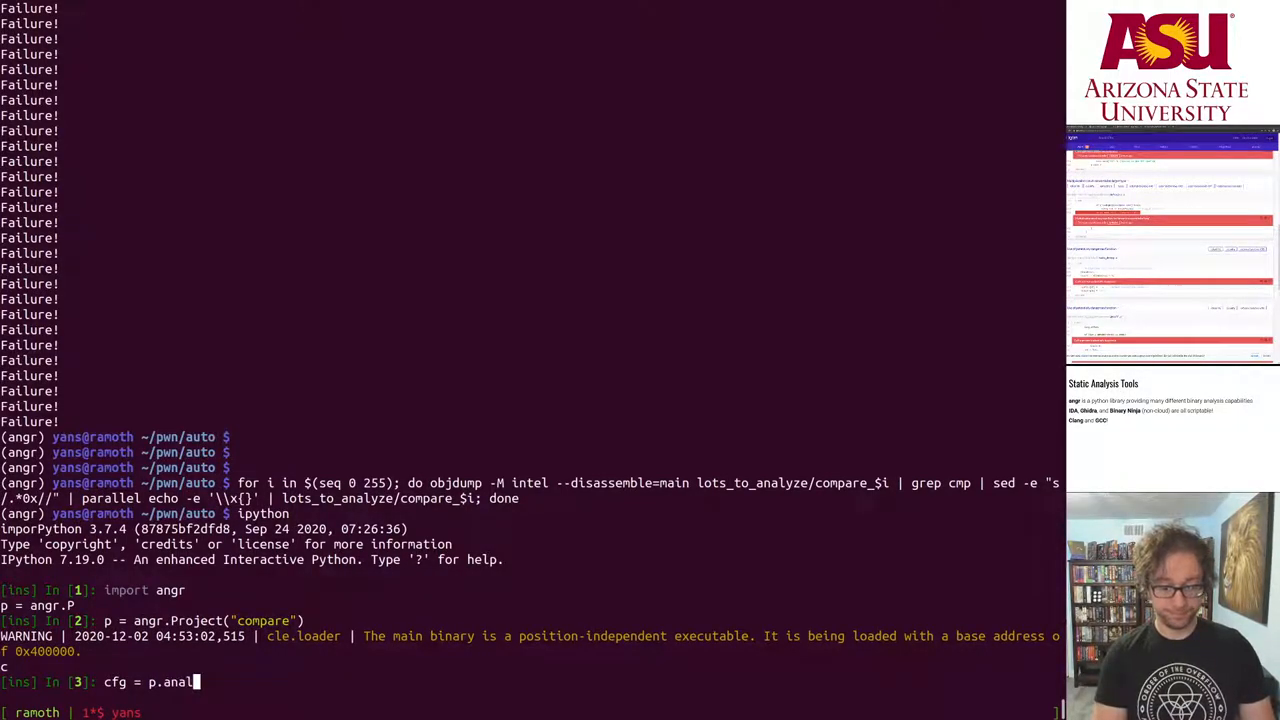
text(yses.CFG())
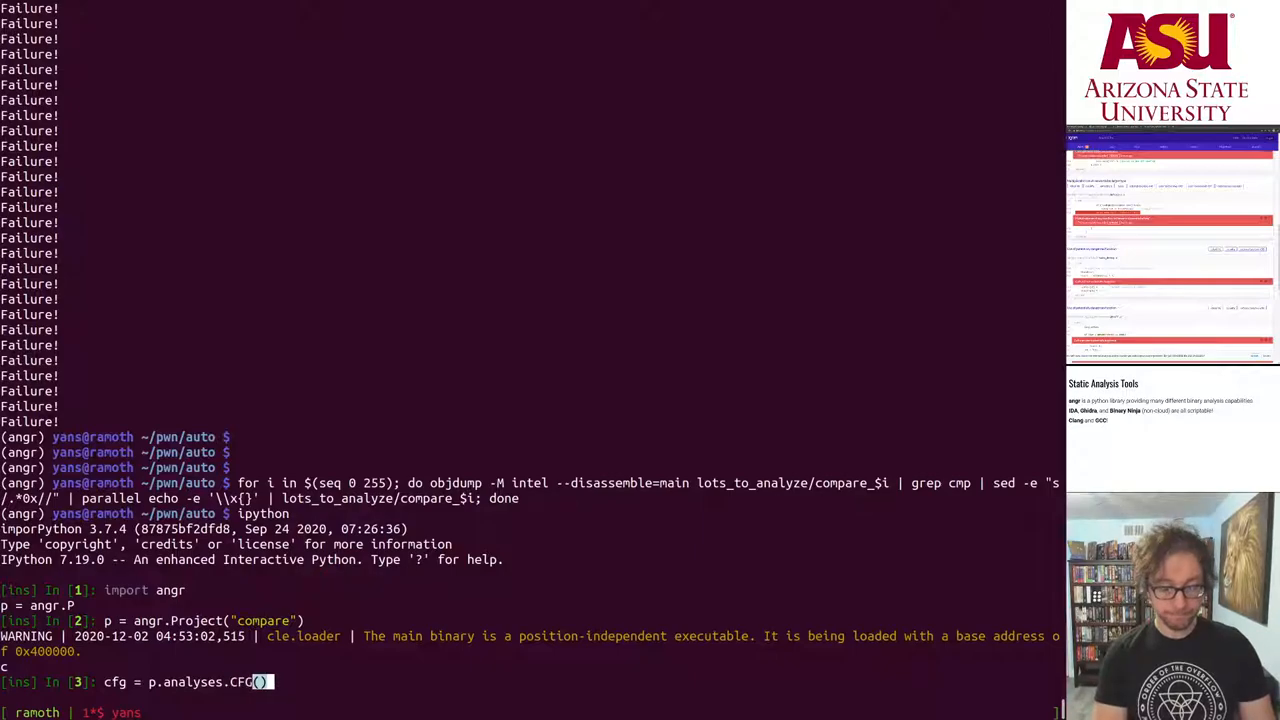
key(Return)
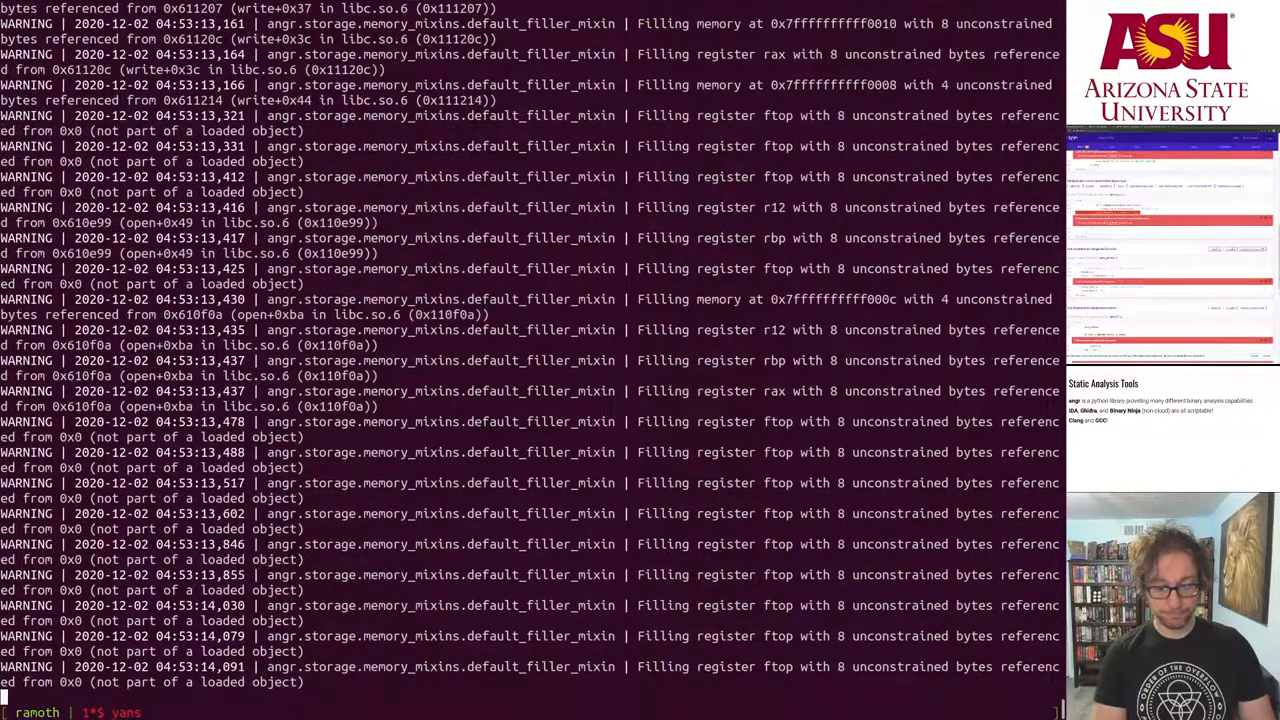
scroll(down, 3)
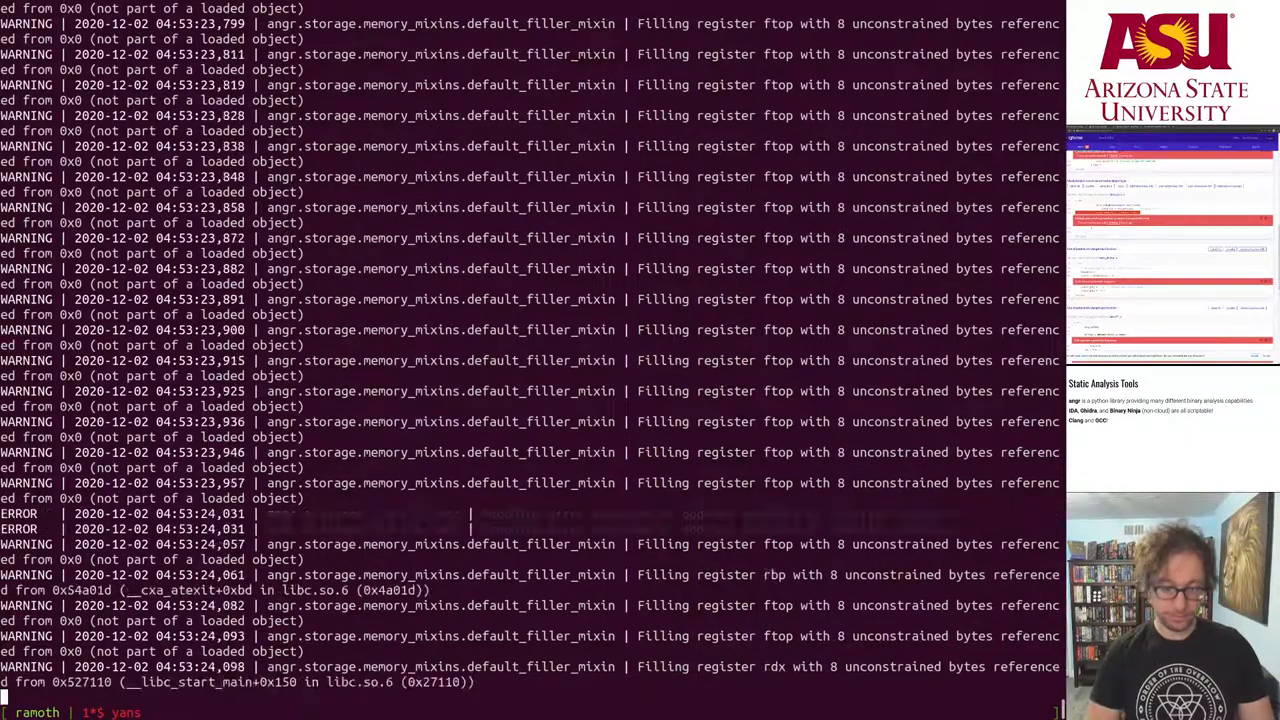
key(ctrl+c)
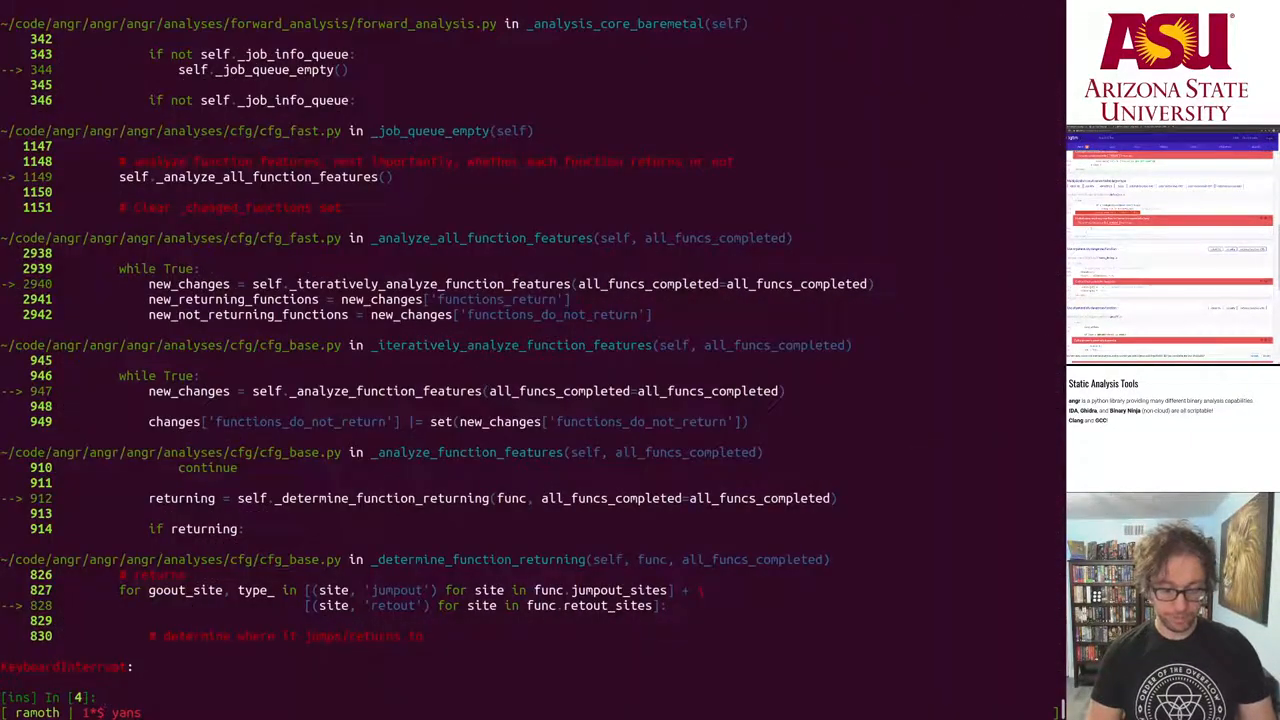
Recreate the compare Project with auto_load_libs=False so shared libraries are not loaded
text(p = angr.Project("compare"))
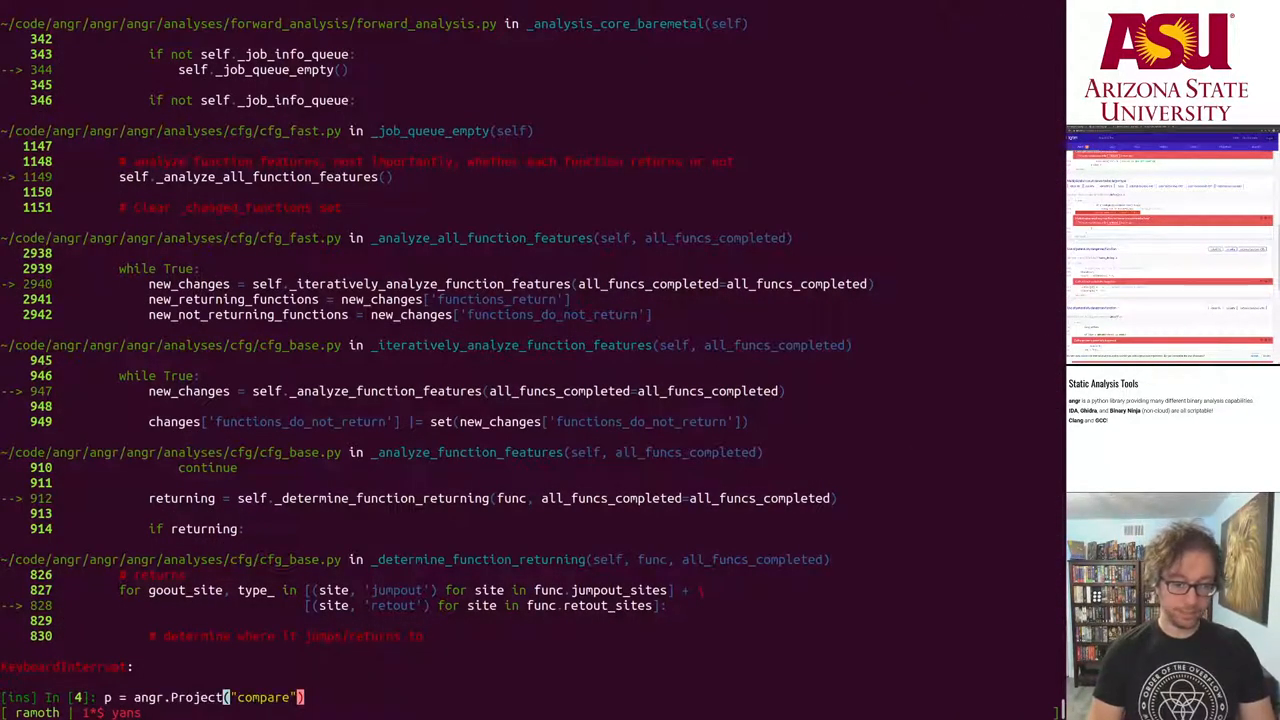
text(",)
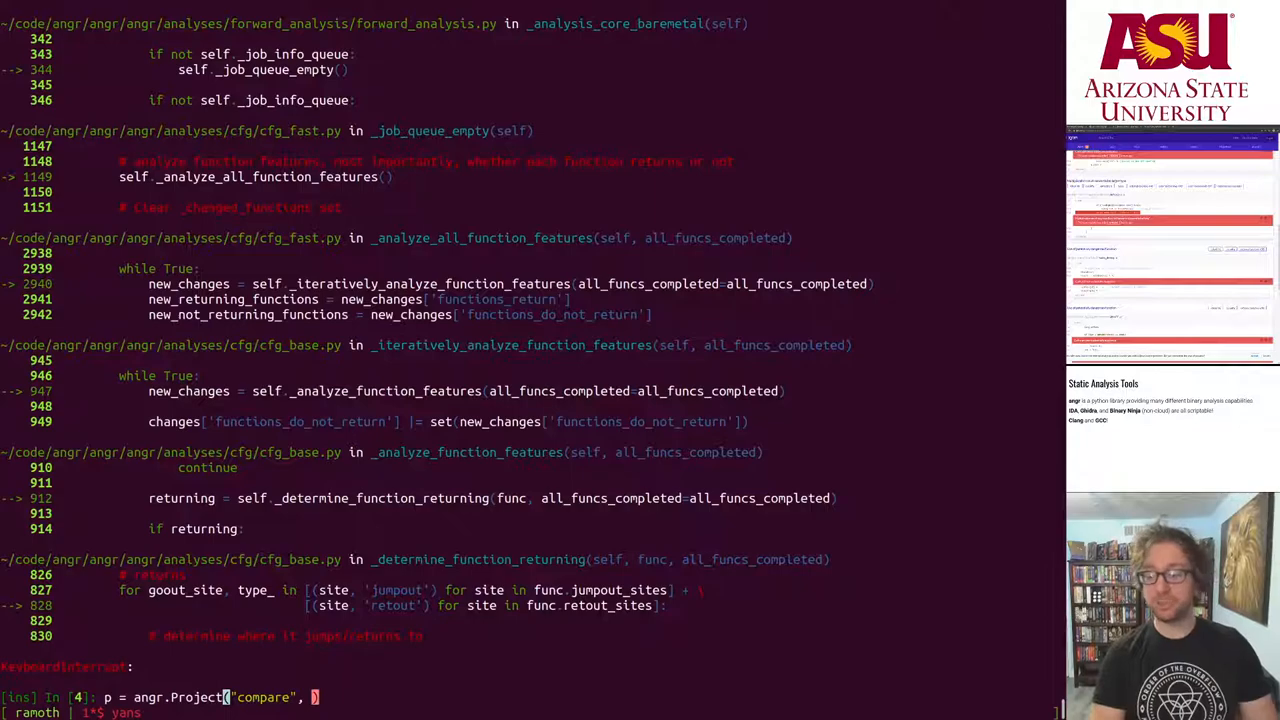
text(auto_load_libs=False)
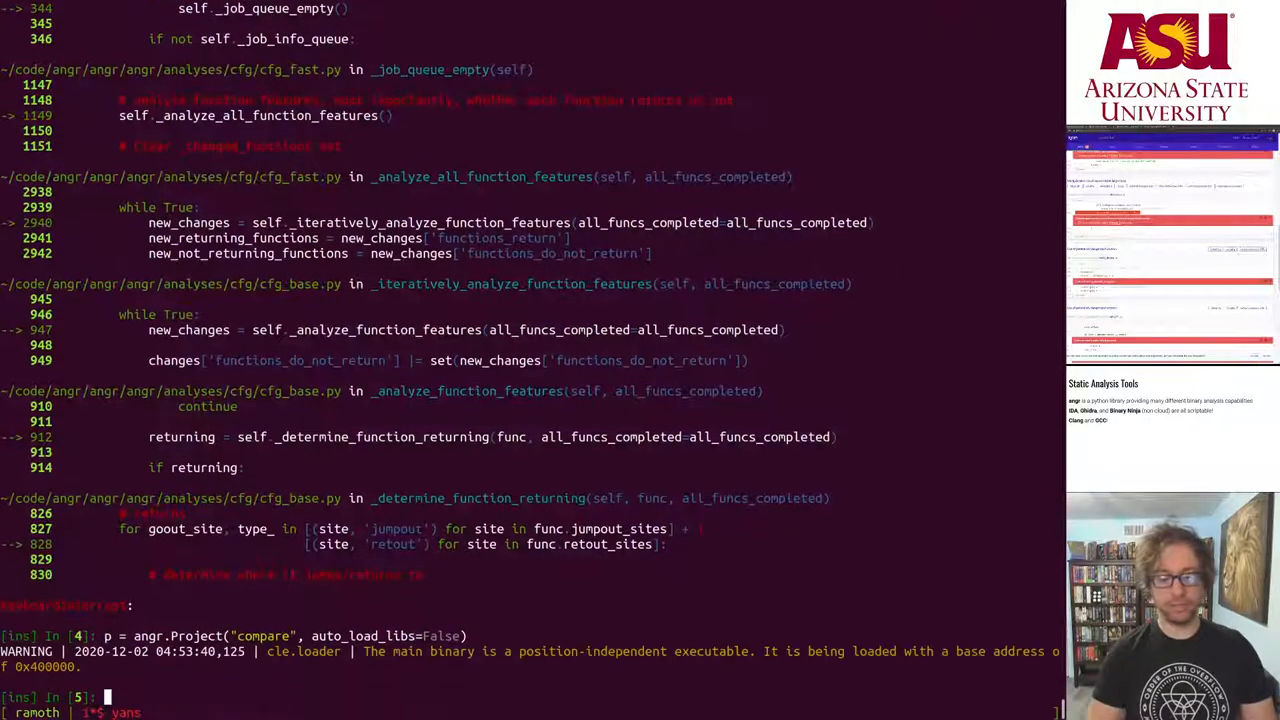
key(enter)
text(cfg = p.analyses.CFG()
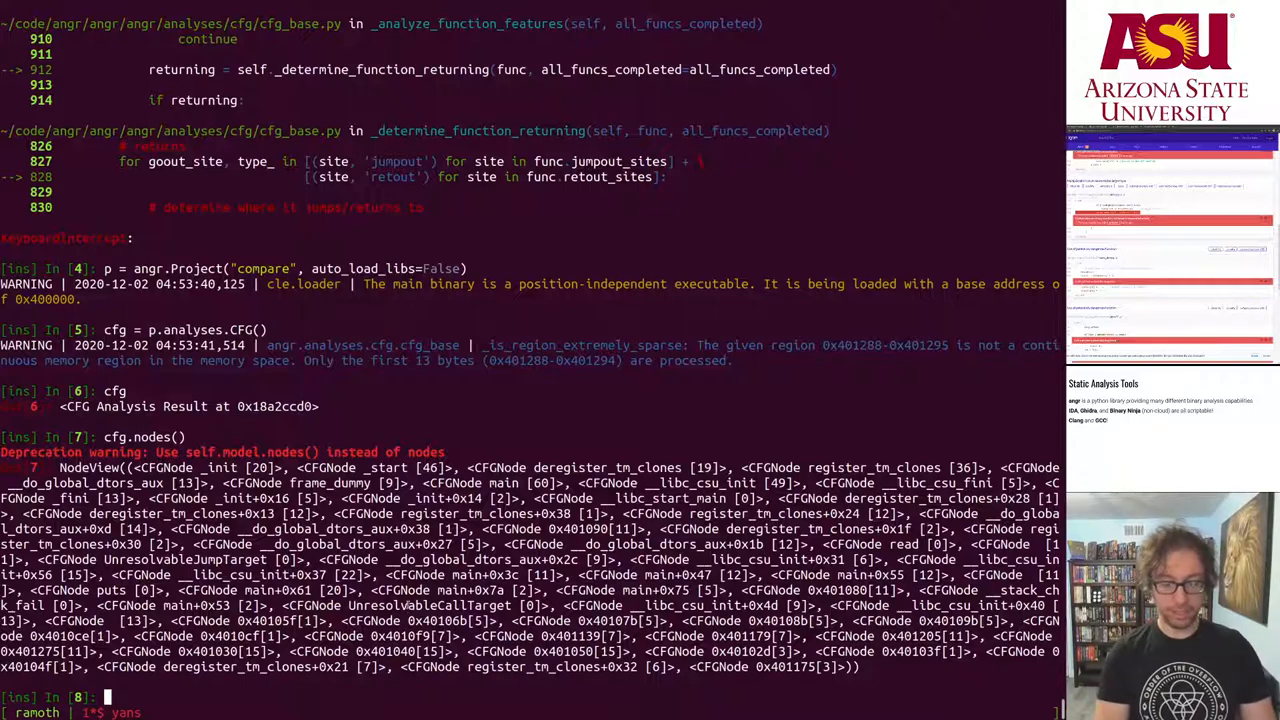
Inspect cfg.functions and its keys to see the recovered function addresses
text(cfg.functions)
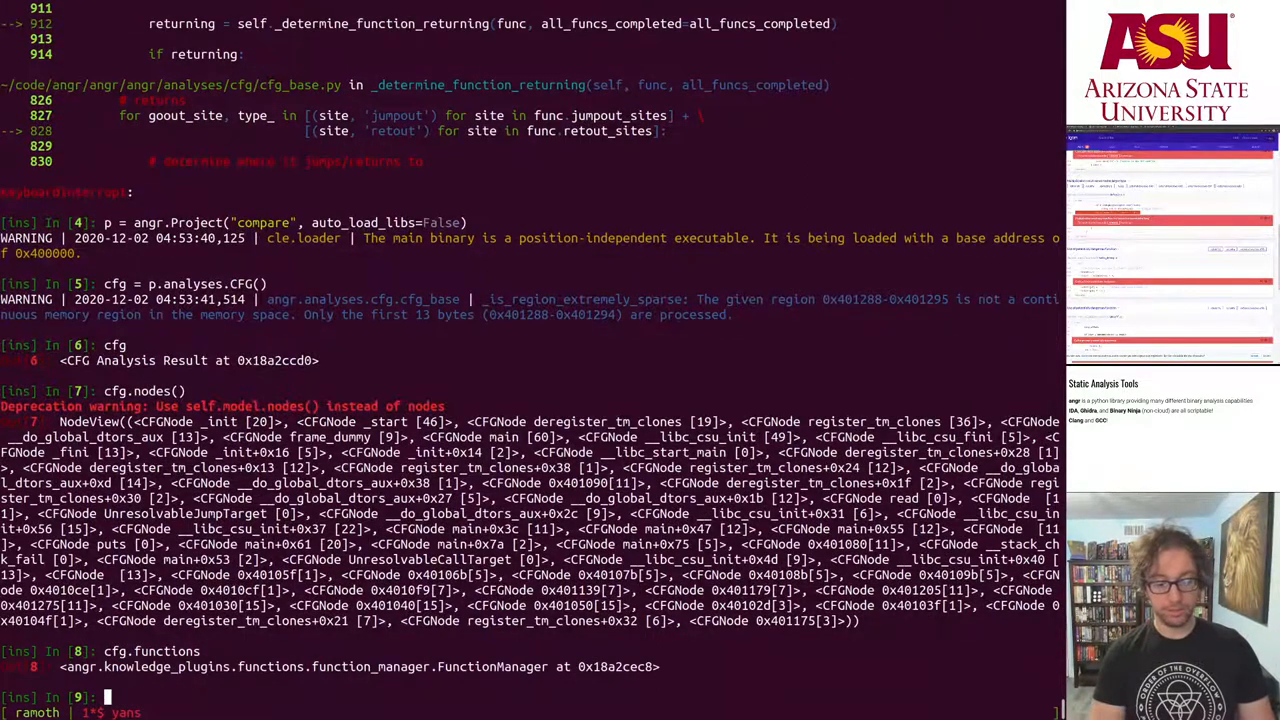
text(cfg.functions.keys()
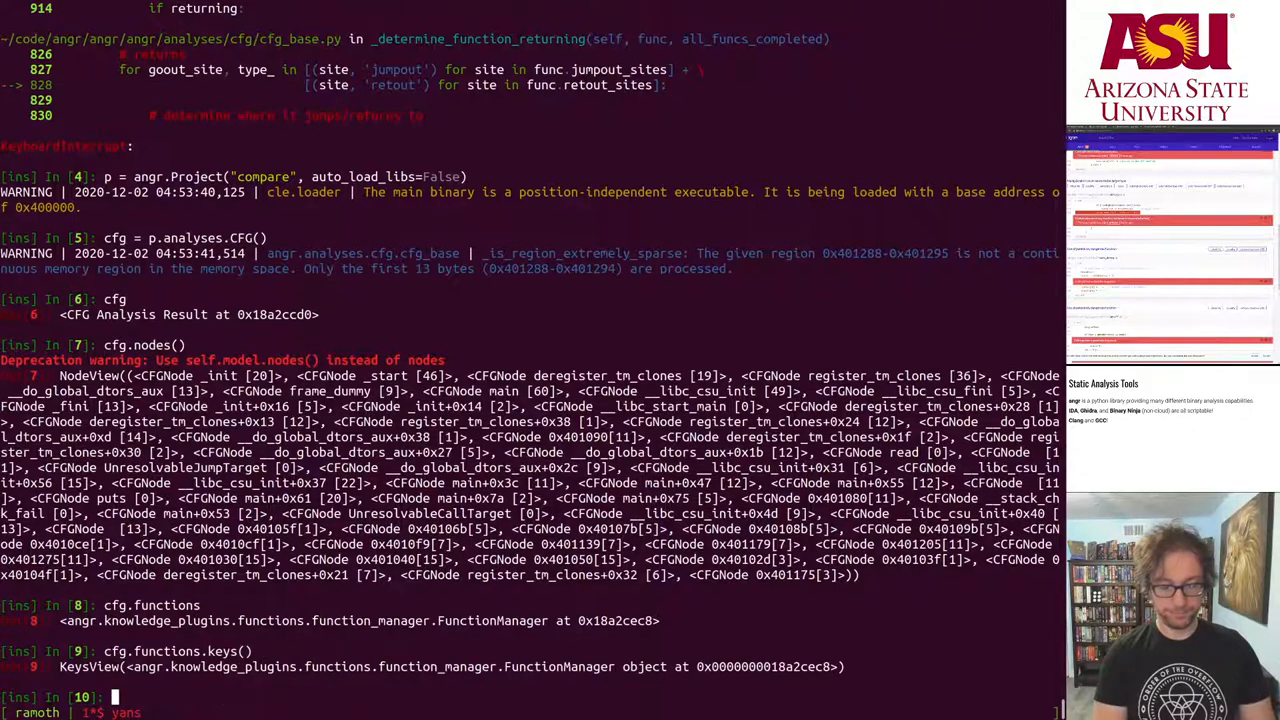
text(cfg.functions.ke)
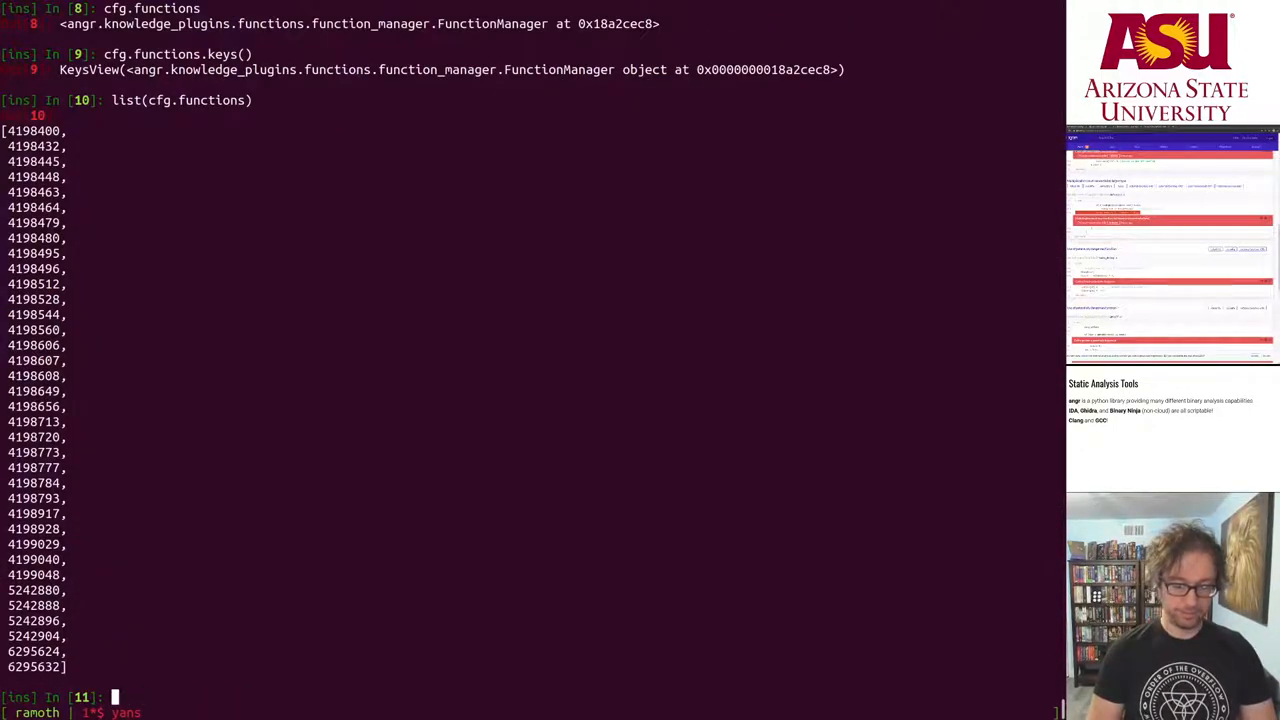
List the names of all CFG functions with a comprehension over cfg.functions.values()
text([ f.name for f in cfg.functions)
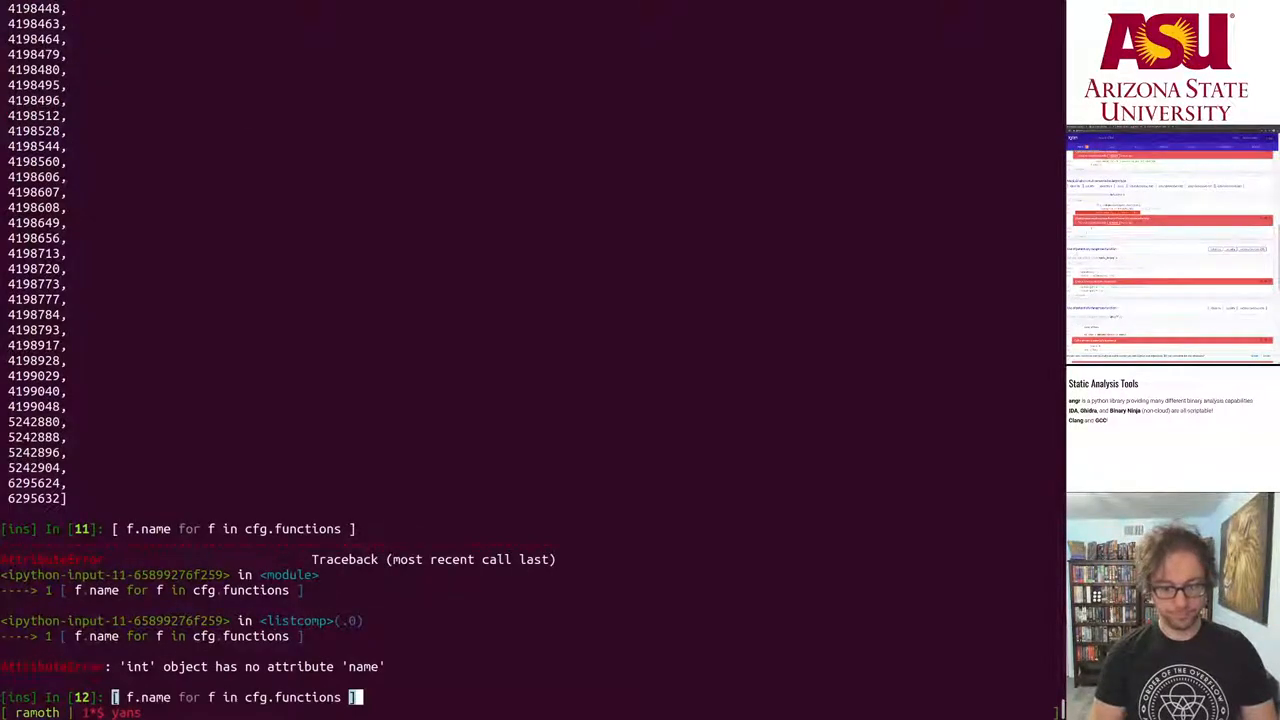
text(.values()
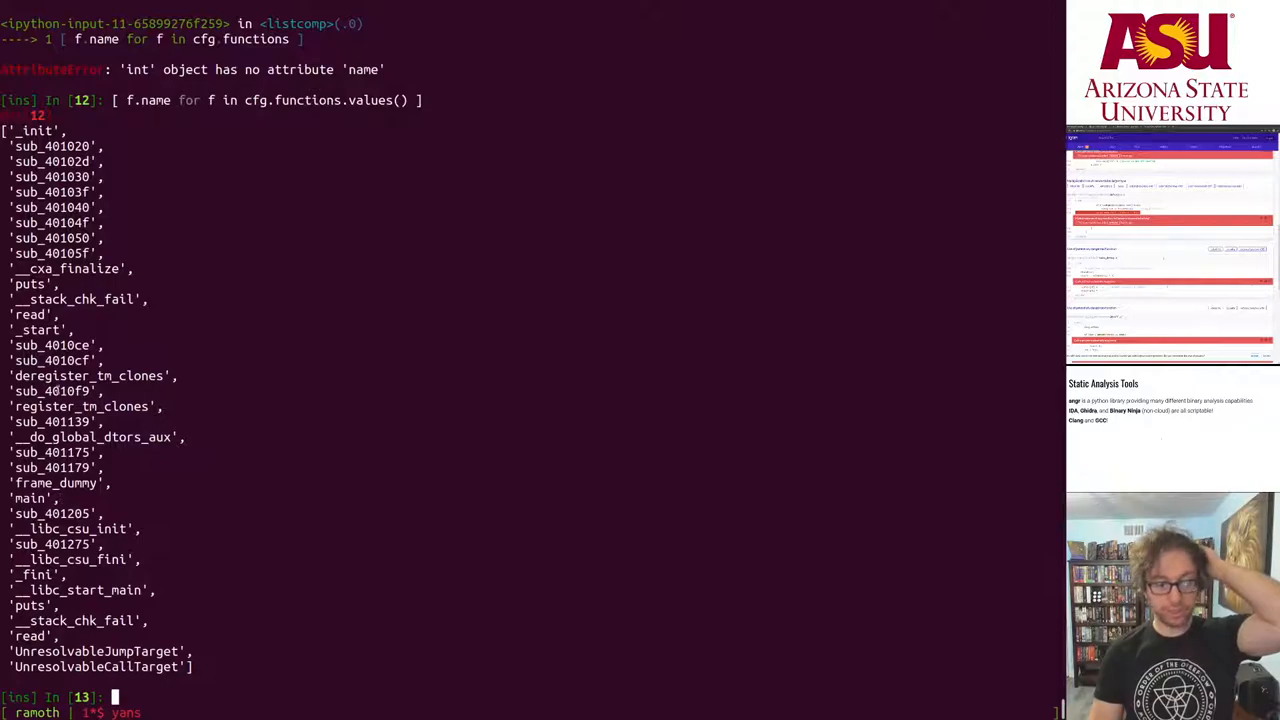
double_click(30, 498)
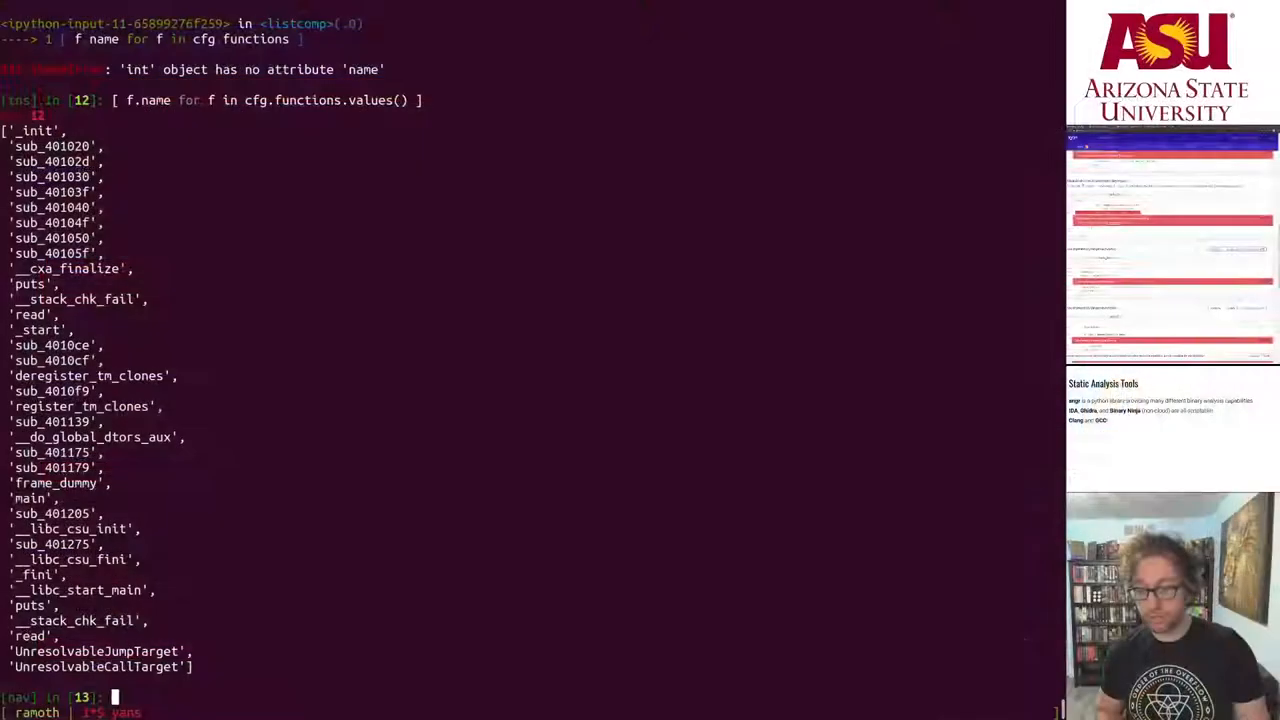
Show cfg.memory_data and highlight the recovered memory data results
text(cfg.memory_data)
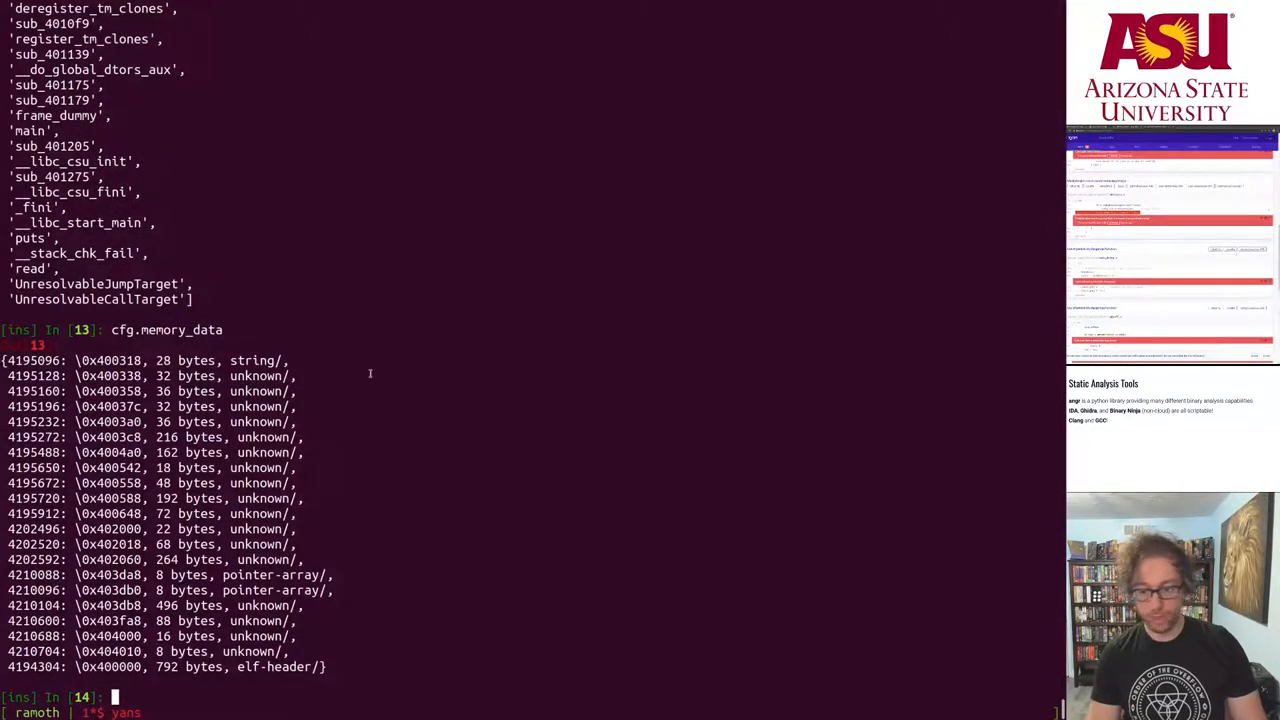
double_click(196, 360)
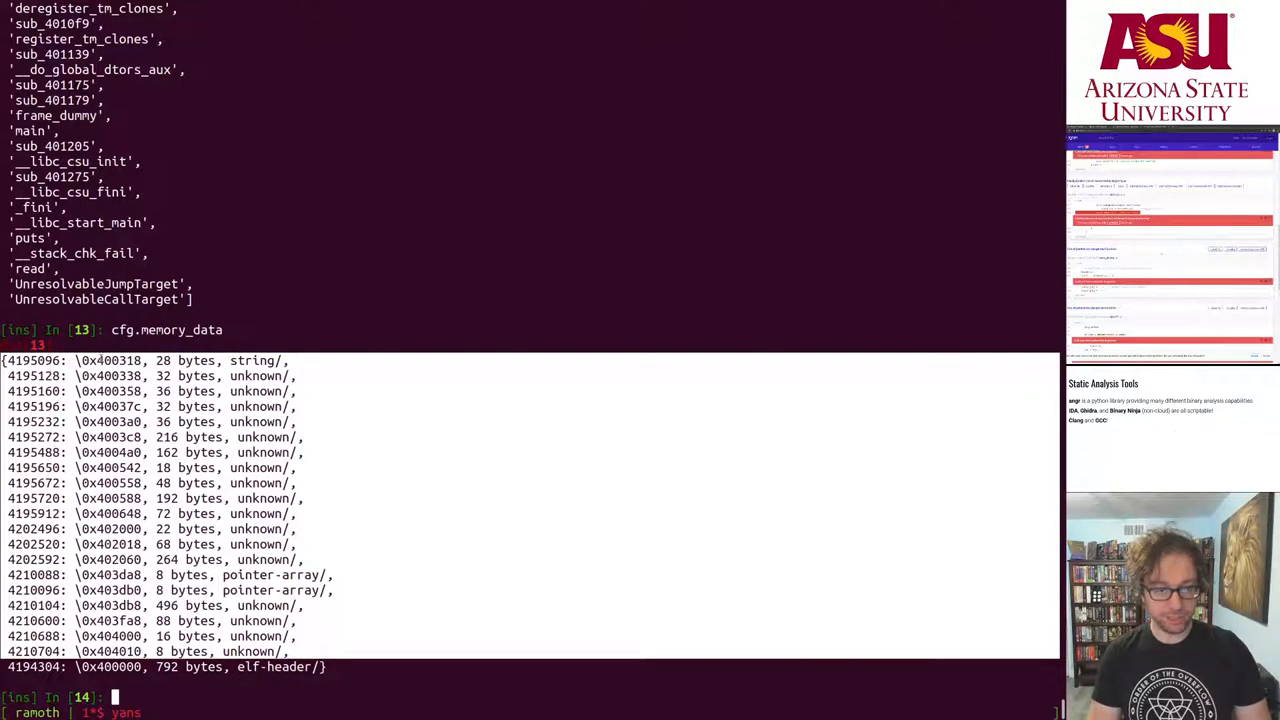
double_click(110, 360)
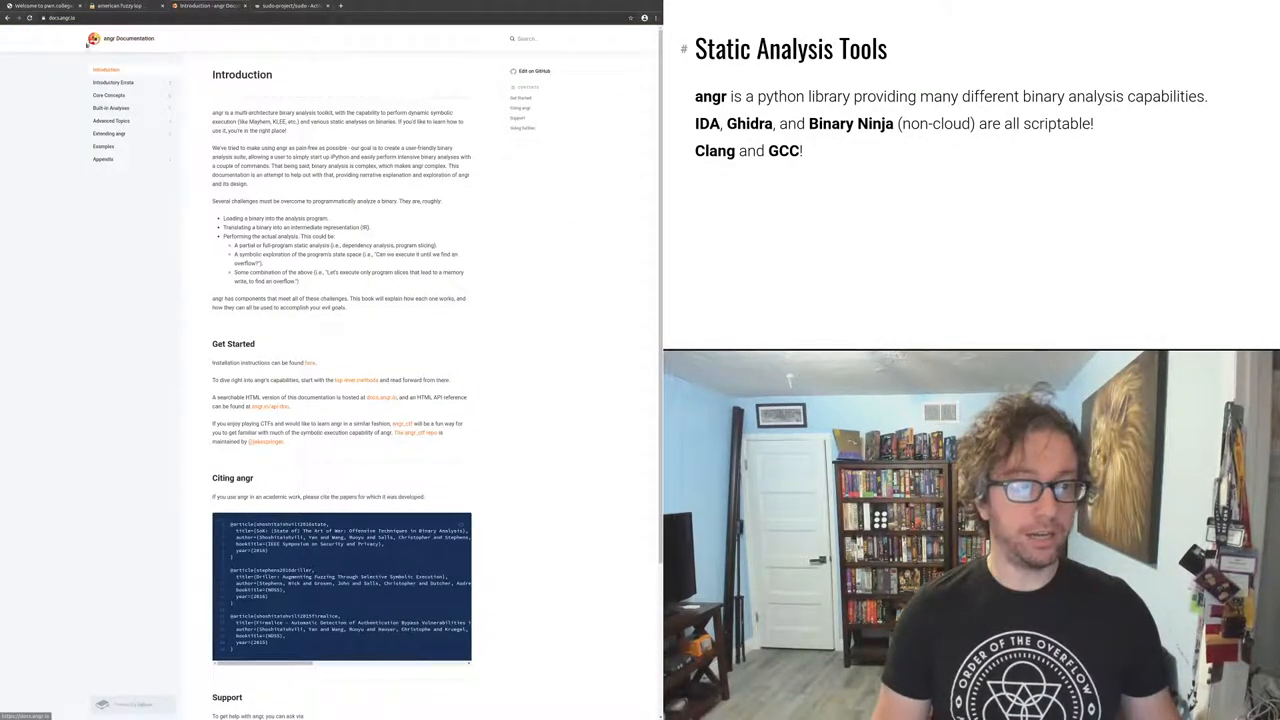
Browse down the Introduction page, then navigate via the sidebar to the Examples page
scroll(down, 3)
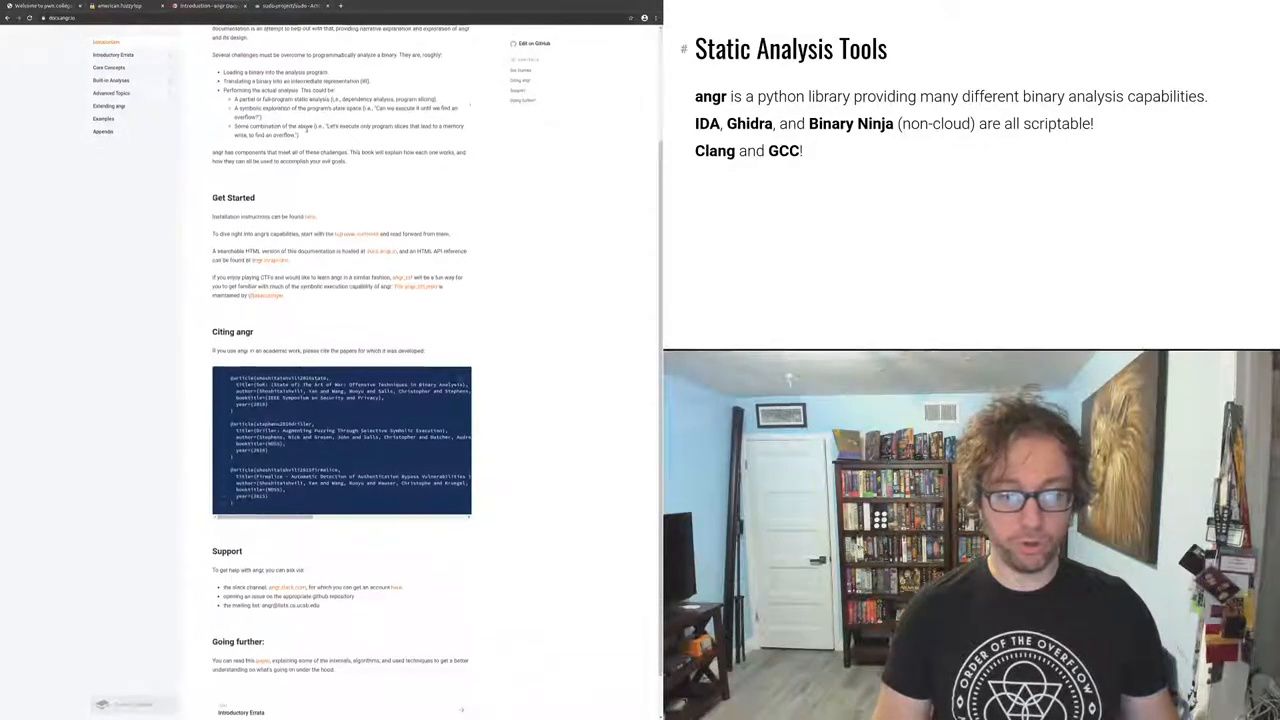
scroll(down, 3)
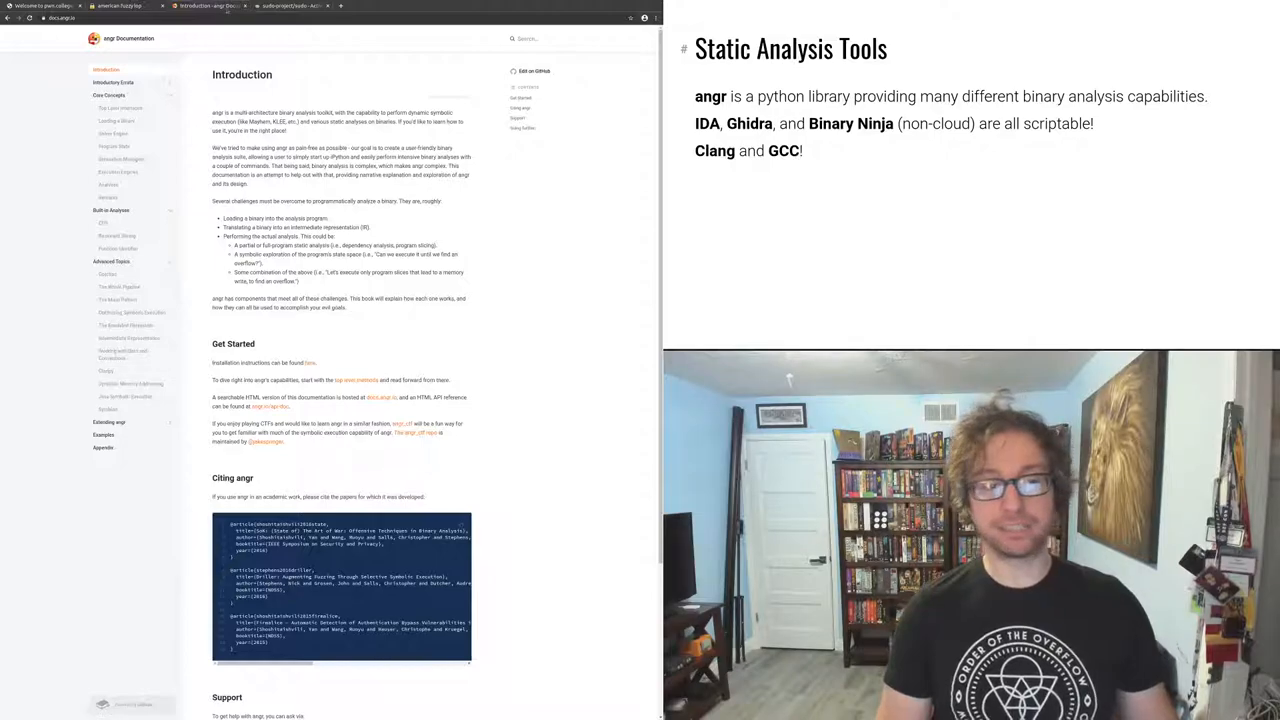
click(70, 18)
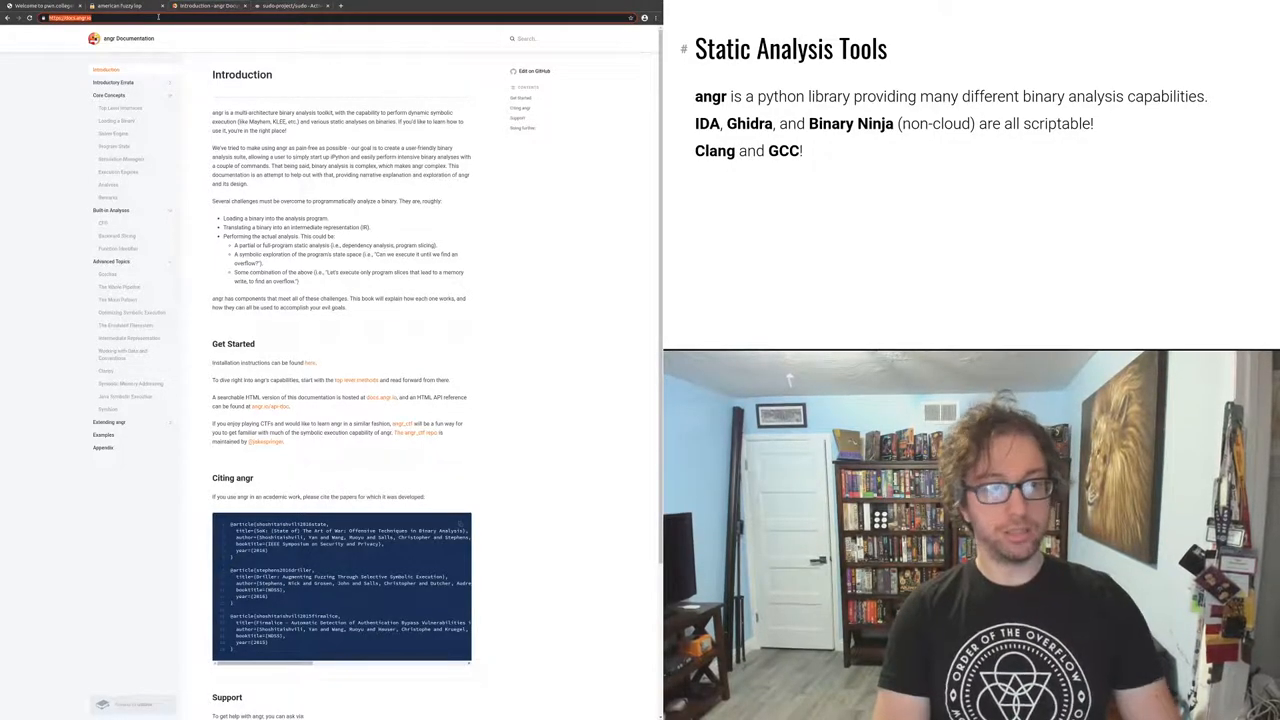
click(90, 16)
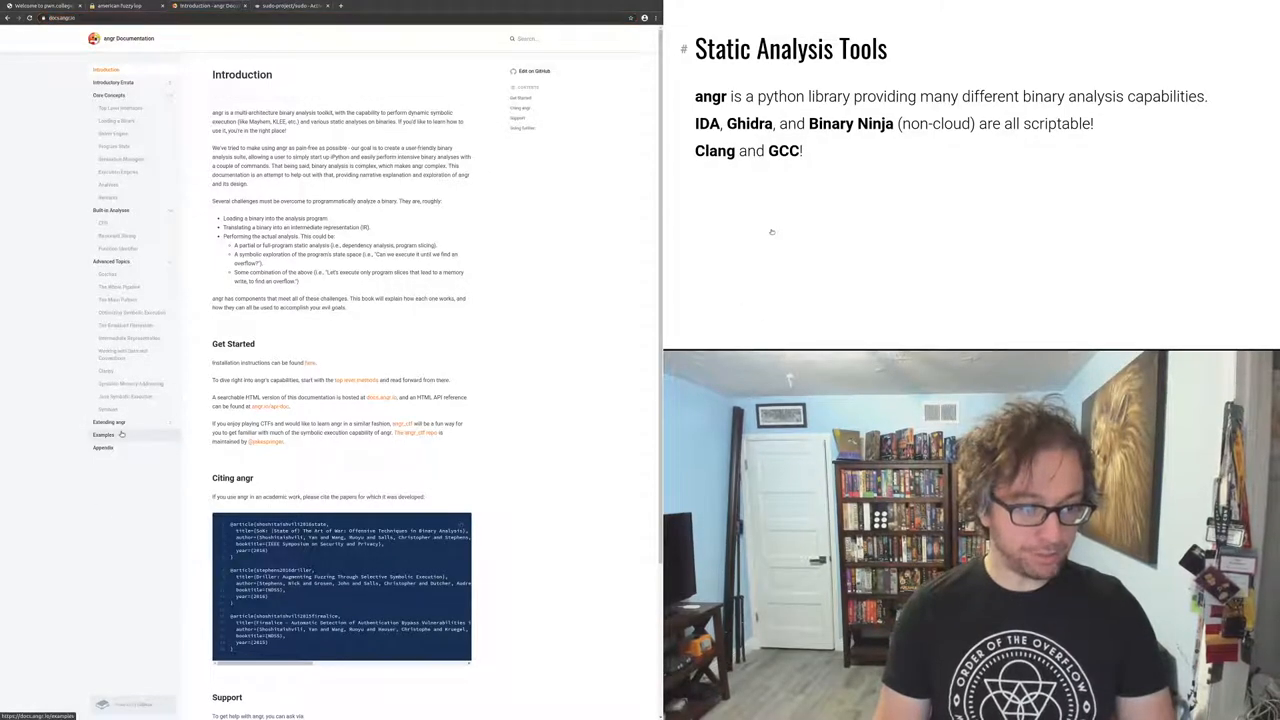
click(104, 434)
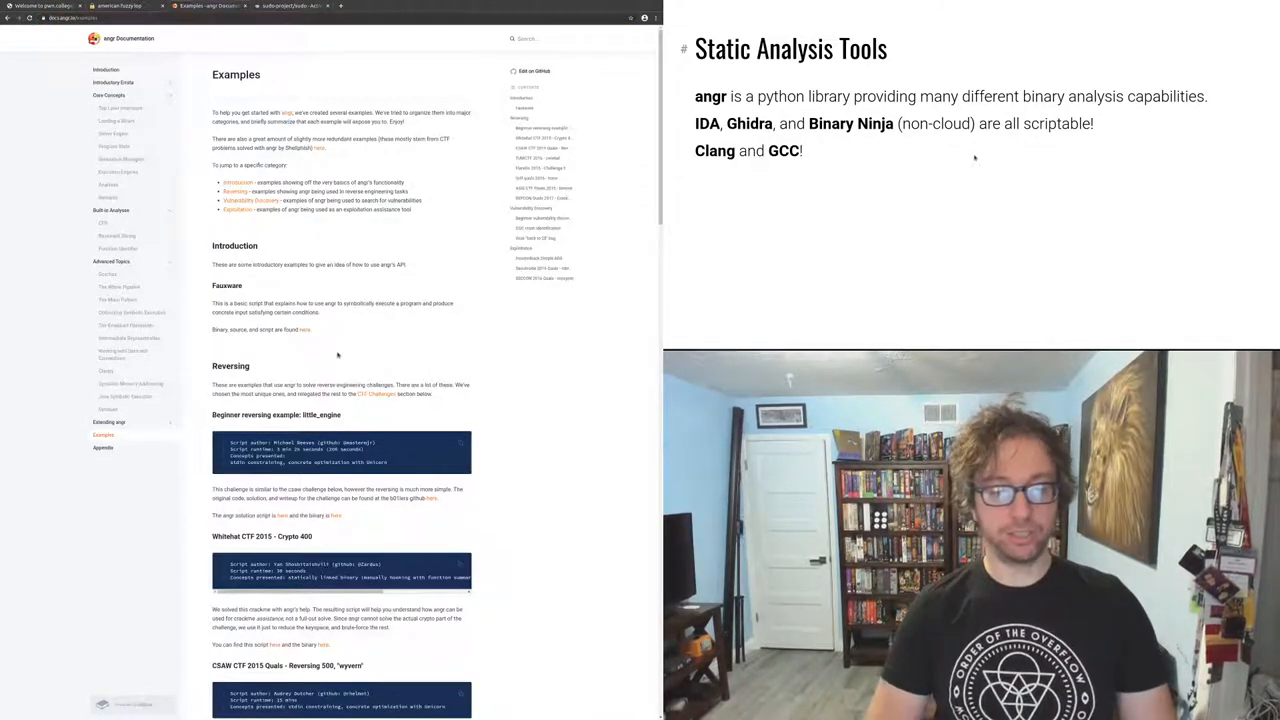